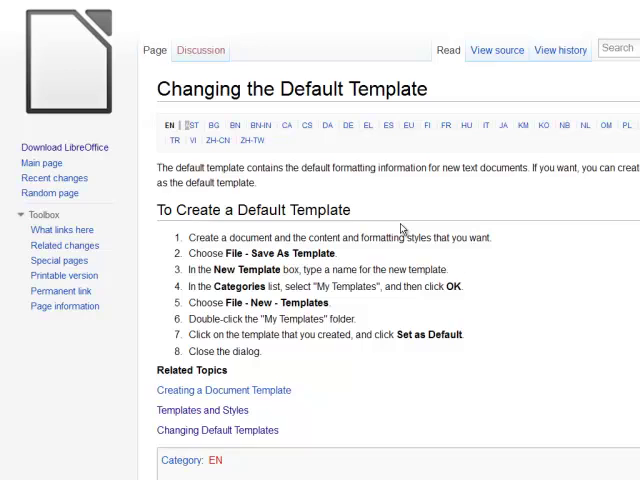
{"action": "mouse_move", "coordinate": [402, 228]}
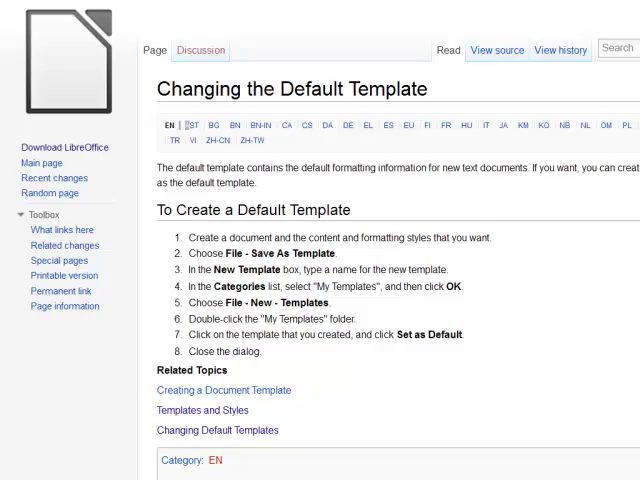
{"action": "mouse_move", "coordinate": [540, 308]}
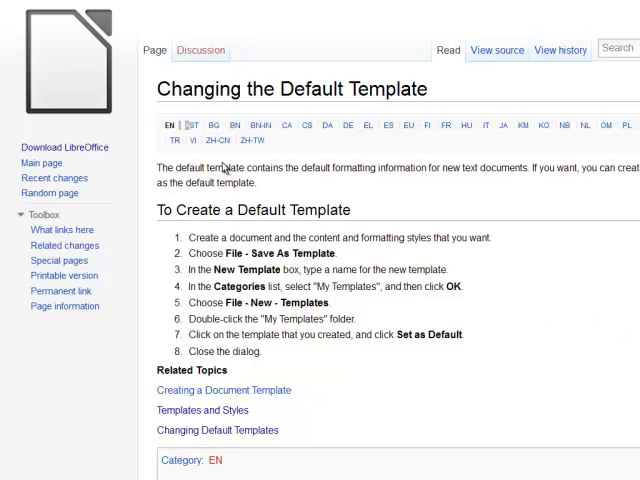
{"action": "mouse_move", "coordinate": [222, 184]}
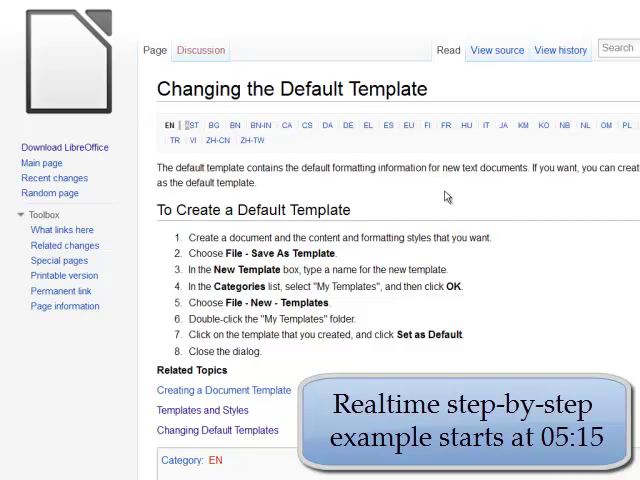
{"action": "mouse_move", "coordinate": [454, 212]}
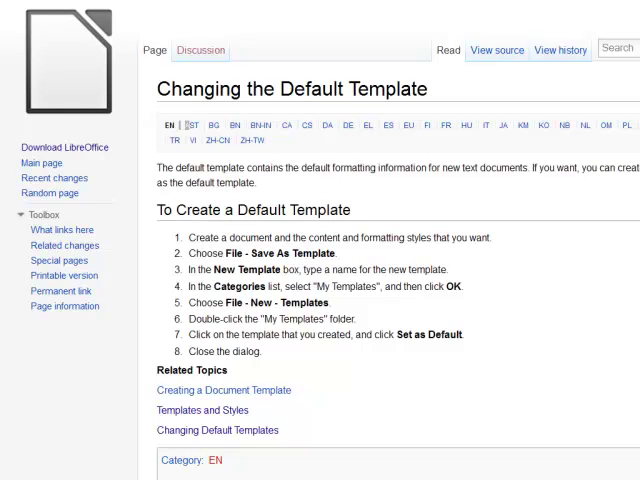
{"action": "mouse_move", "coordinate": [468, 236]}
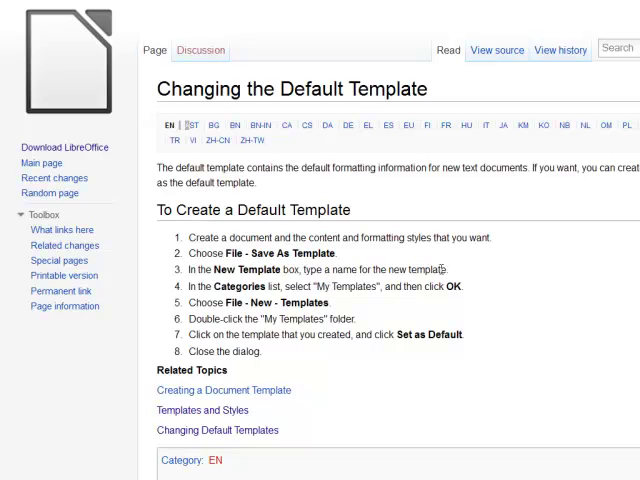
{"action": "mouse_move", "coordinate": [340, 280]}
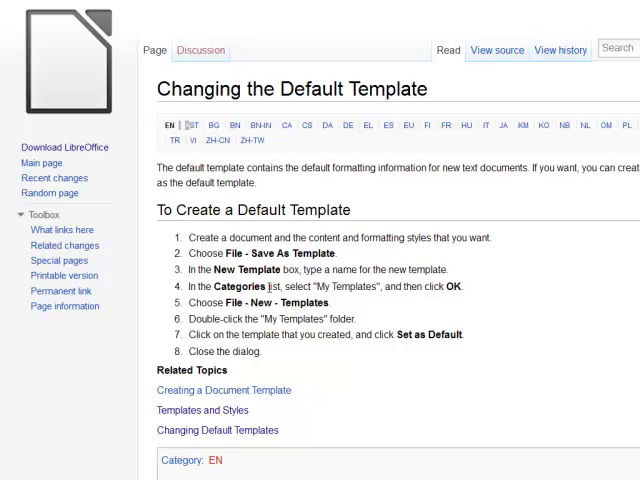
{"action": "mouse_move", "coordinate": [332, 288]}
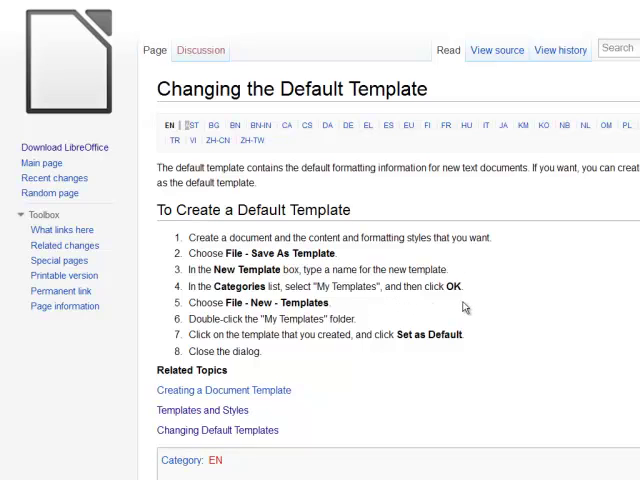
{"action": "mouse_move", "coordinate": [516, 320]}
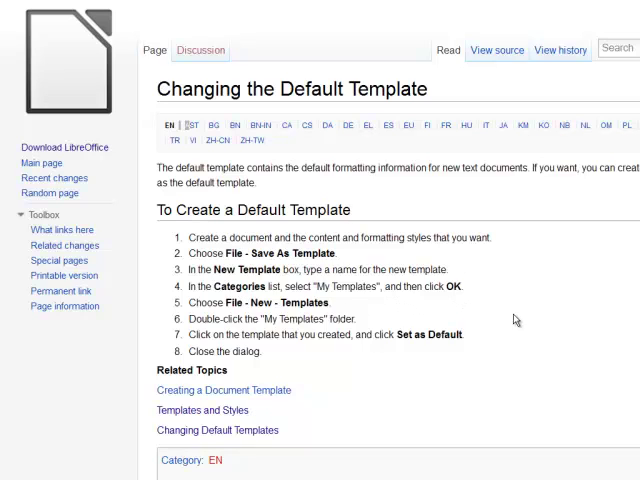
{"action": "mouse_move", "coordinate": [632, 340]}
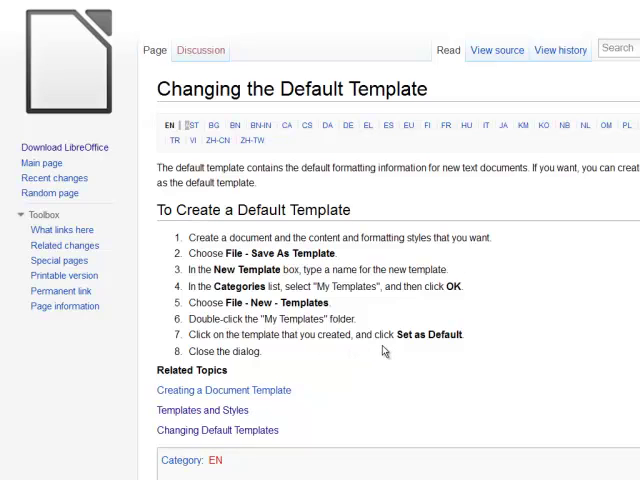
{"action": "mouse_move", "coordinate": [368, 324]}
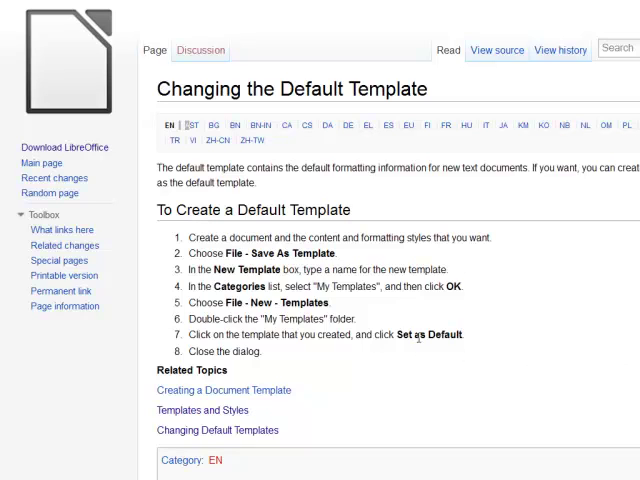
{"action": "mouse_move", "coordinate": [536, 344]}
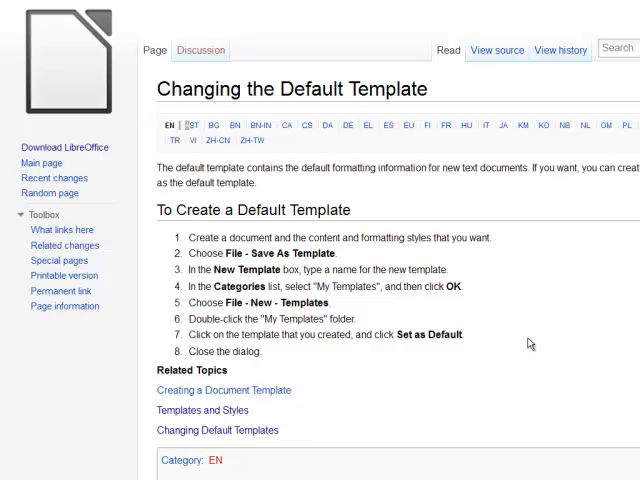
{"action": "mouse_move", "coordinate": [530, 344]}
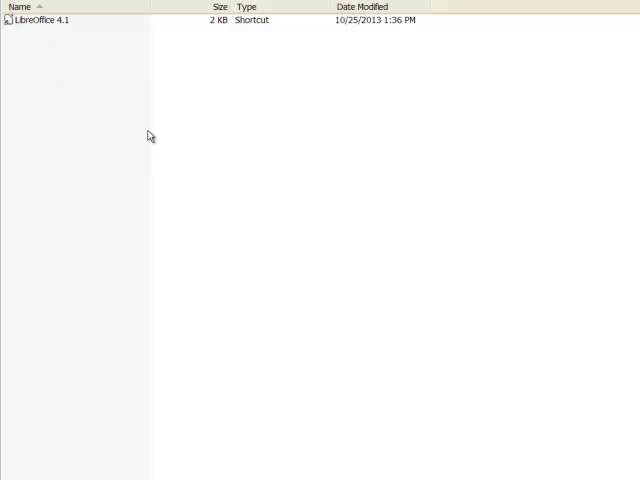
{"action": "mouse_move", "coordinate": [108, 94]}
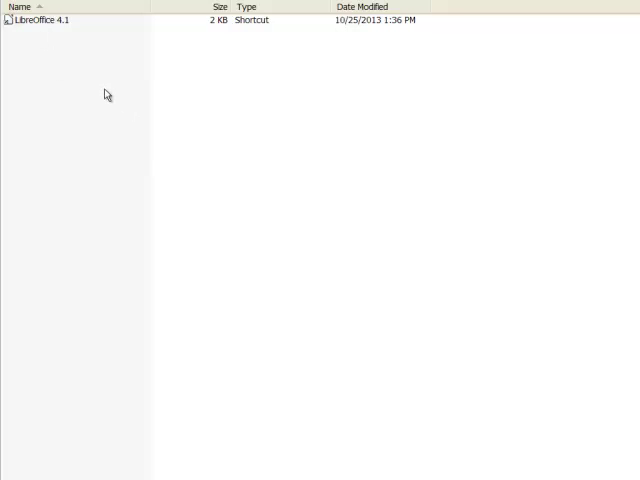
{"action": "mouse_move", "coordinate": [86, 76]}
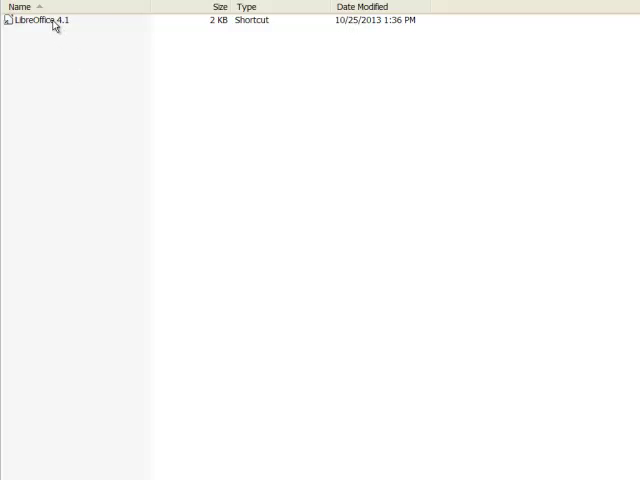
Launch LibreOffice 4.1 from its shortcut so the Start Center appears
{"action": "left_click", "coordinate": [40, 20]}
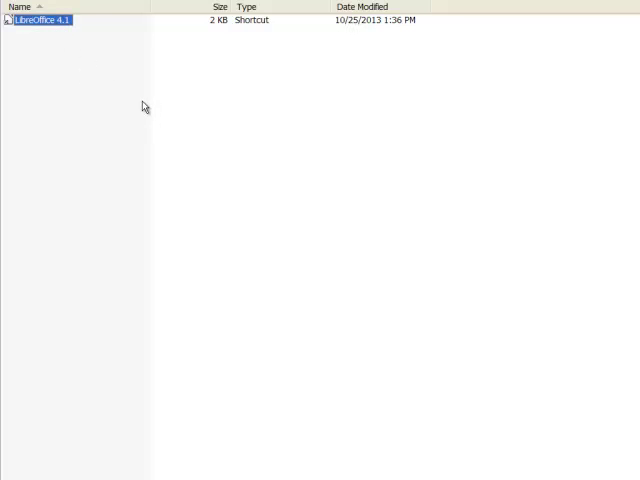
{"action": "double_click", "coordinate": [40, 20]}
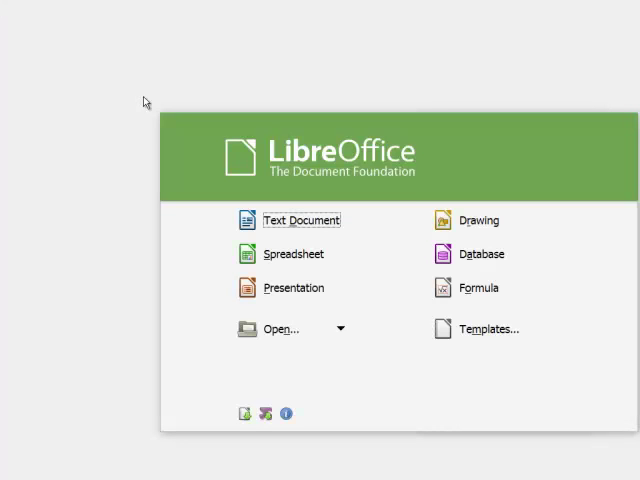
{"action": "mouse_move", "coordinate": [344, 156]}
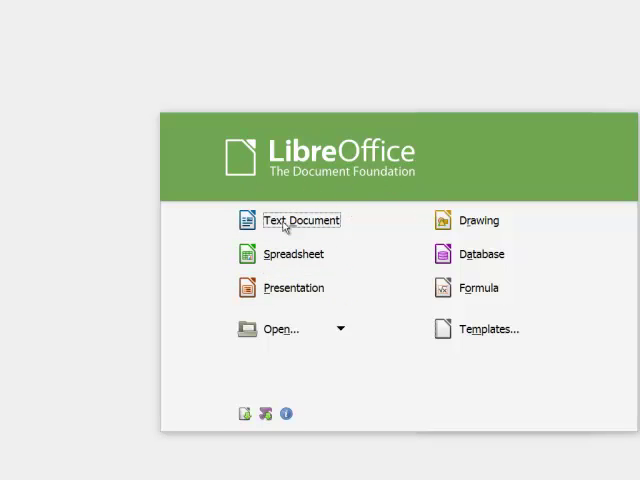
{"action": "left_click", "coordinate": [302, 220]}
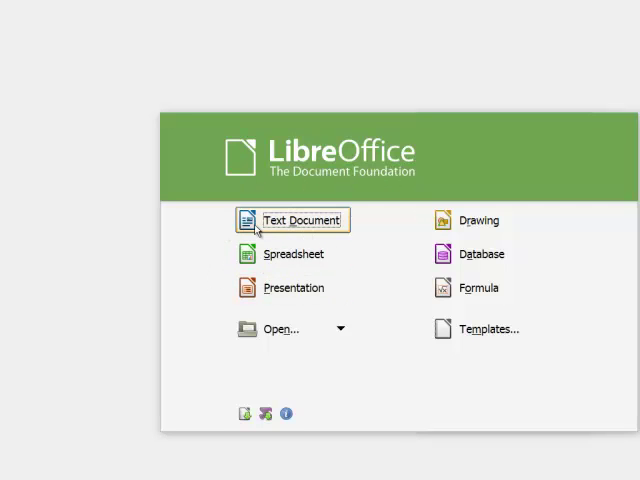
{"action": "mouse_move", "coordinate": [364, 272]}
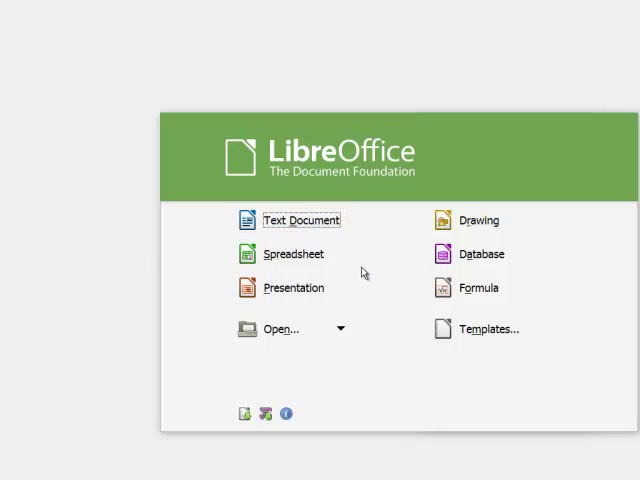
{"action": "mouse_move", "coordinate": [374, 272]}
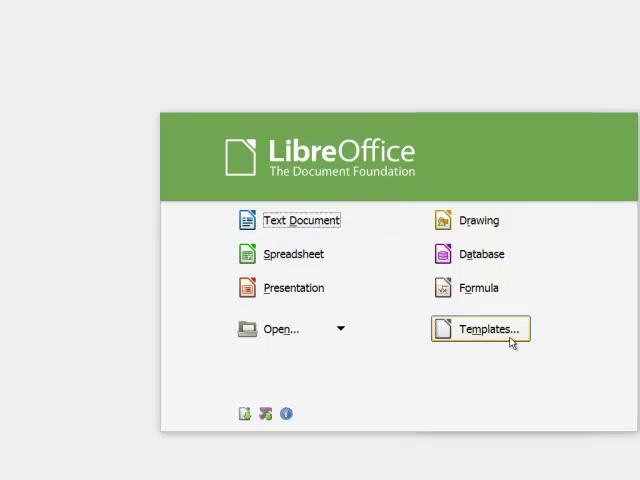
{"action": "mouse_move", "coordinate": [504, 332]}
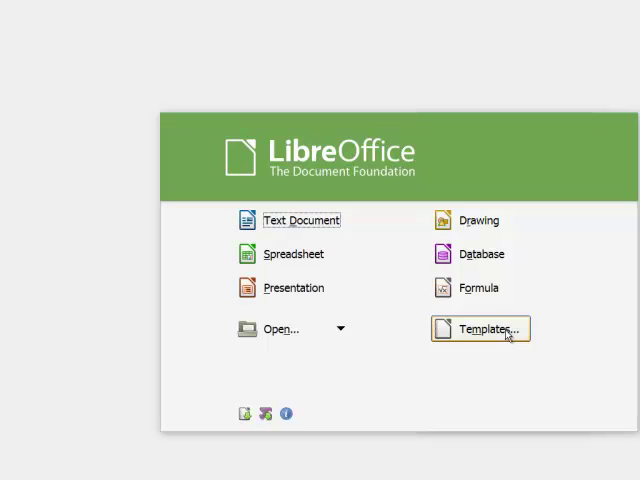
{"action": "left_click", "coordinate": [480, 328]}
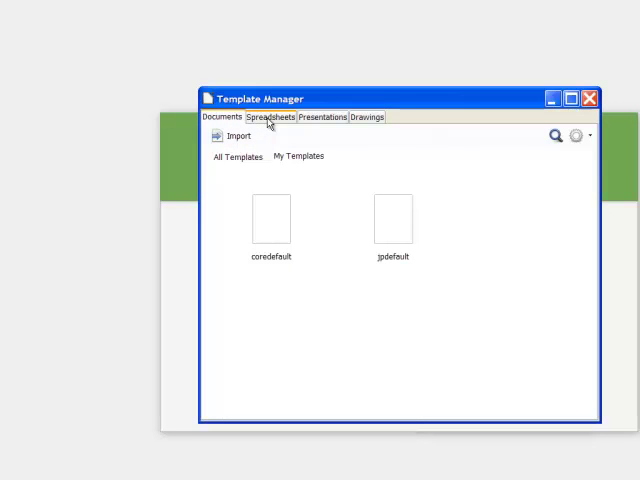
{"action": "left_click", "coordinate": [366, 116]}
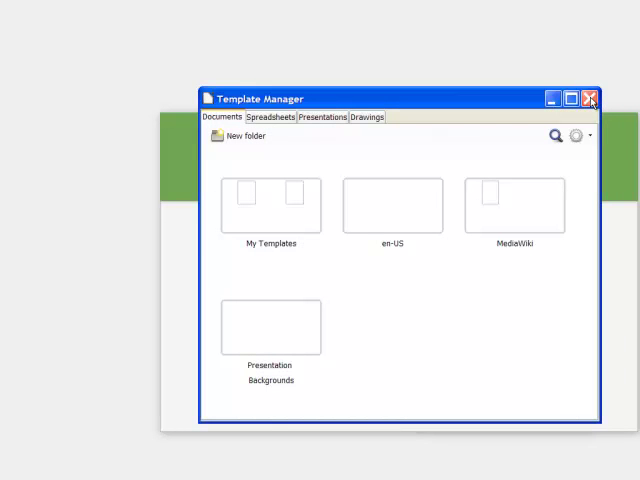
{"action": "left_click", "coordinate": [588, 96]}
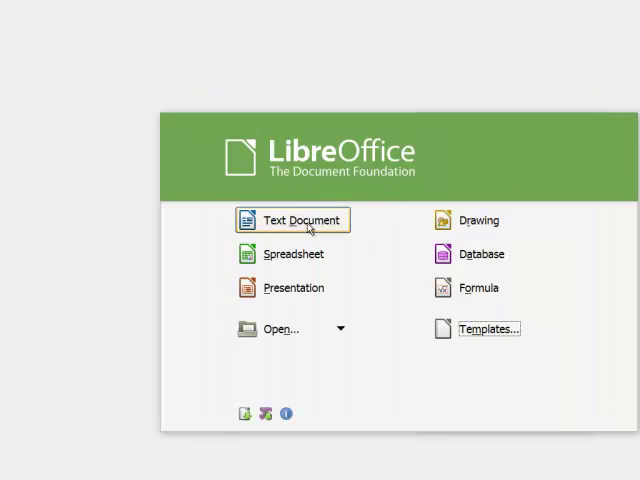
Start a new text document and review its Default Style footer, columns and 0.79" margins
{"action": "left_click", "coordinate": [292, 220]}
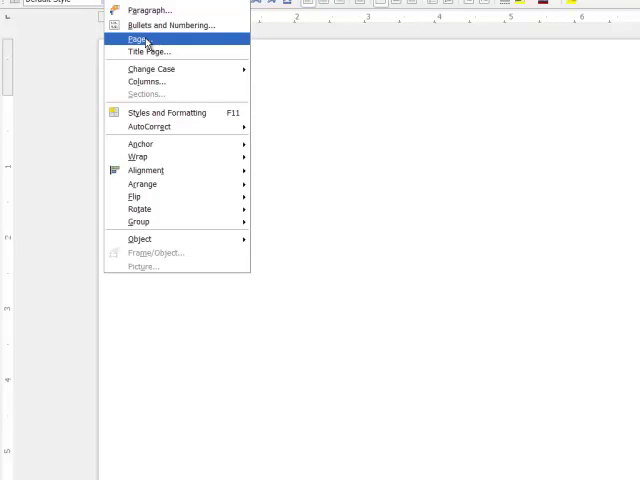
{"action": "left_click", "coordinate": [136, 38]}
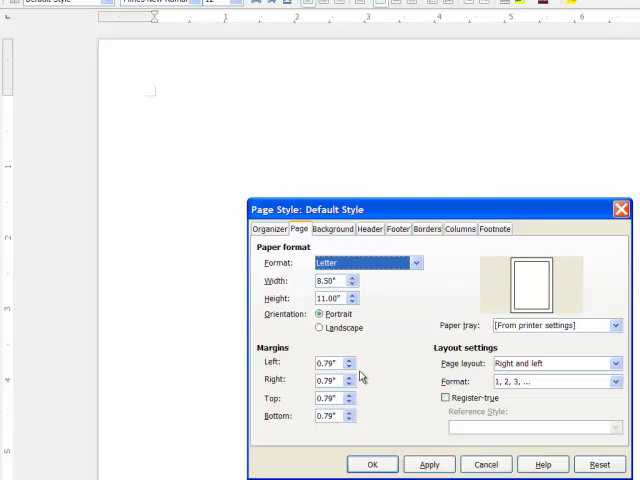
{"action": "mouse_move", "coordinate": [360, 376]}
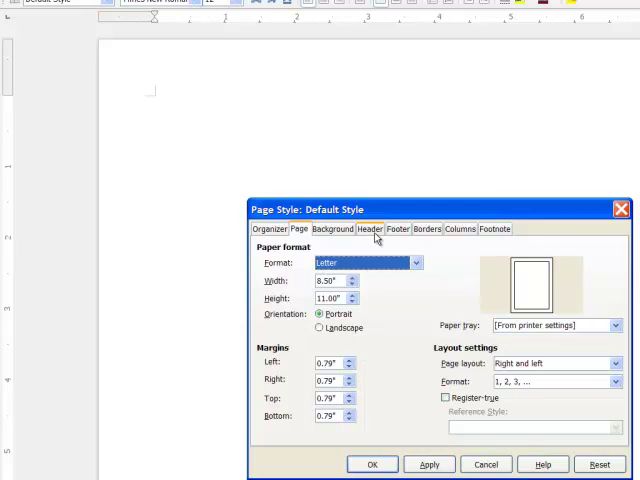
{"action": "left_click", "coordinate": [400, 228]}
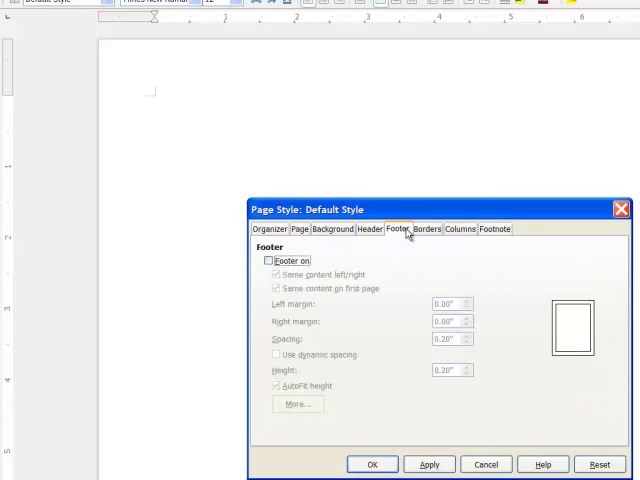
{"action": "left_click", "coordinate": [458, 228]}
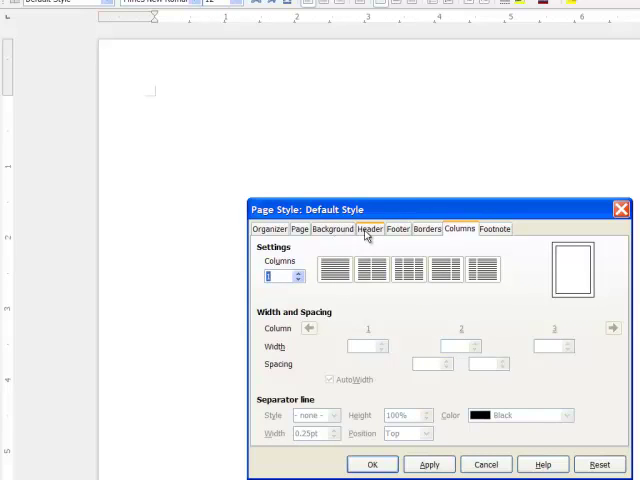
{"action": "left_click", "coordinate": [304, 228]}
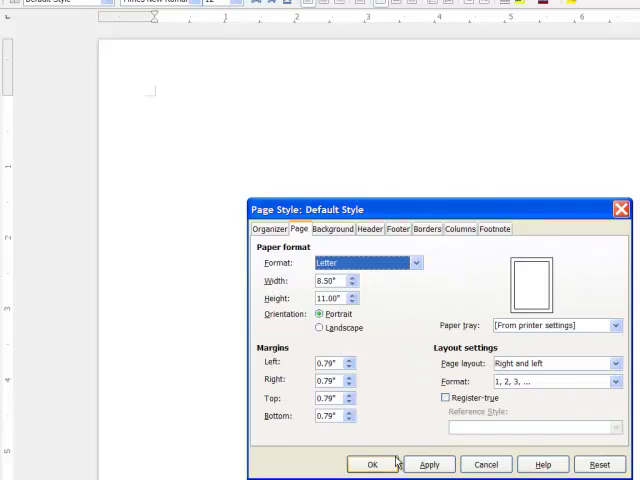
{"action": "left_click", "coordinate": [374, 464]}
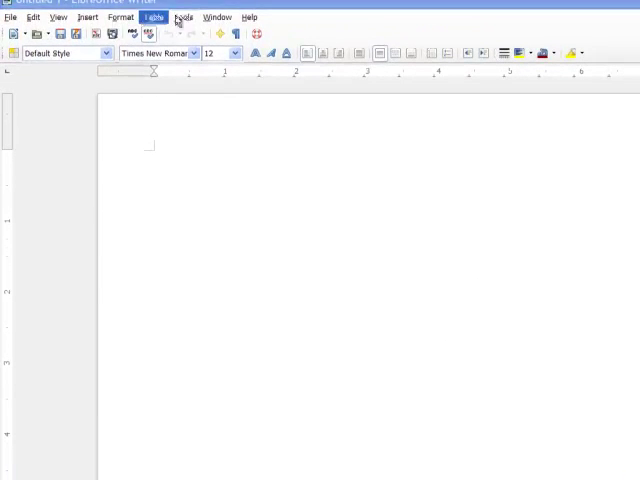
In Options > Language Settings, make English (USA) the default Western language
{"action": "left_click", "coordinate": [184, 16]}
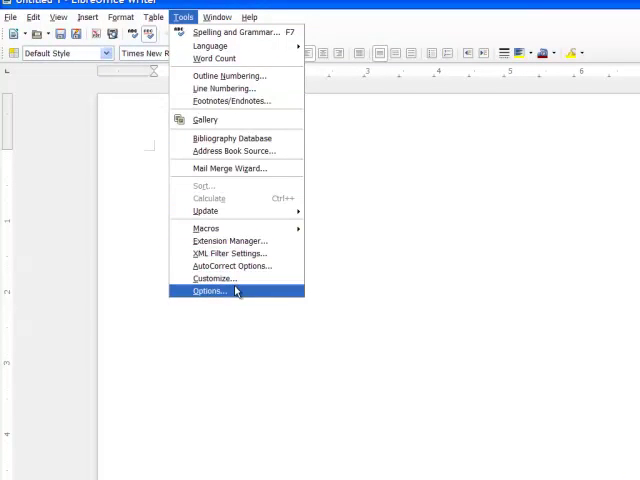
{"action": "left_click", "coordinate": [208, 292]}
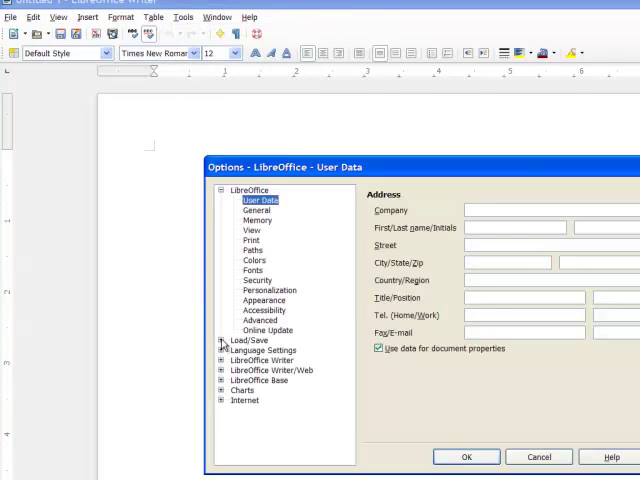
{"action": "left_click", "coordinate": [248, 340]}
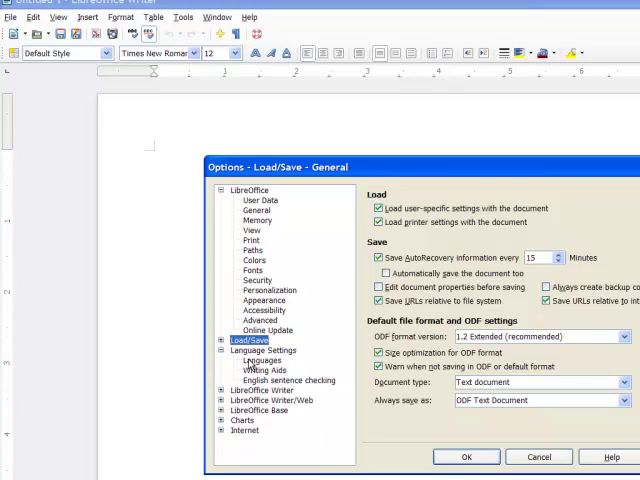
{"action": "left_click", "coordinate": [262, 360]}
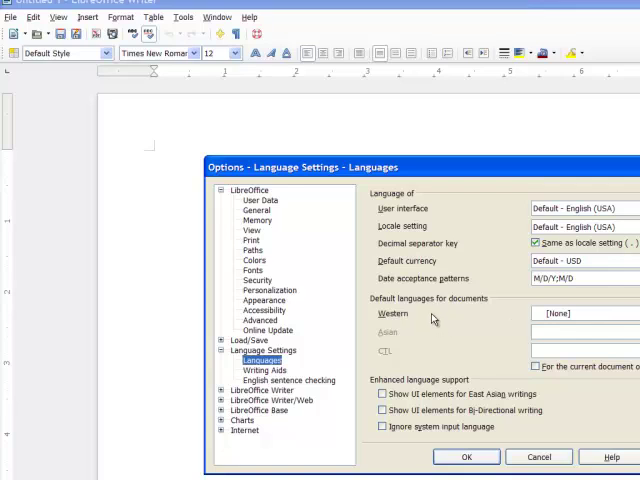
{"action": "mouse_move", "coordinate": [530, 328]}
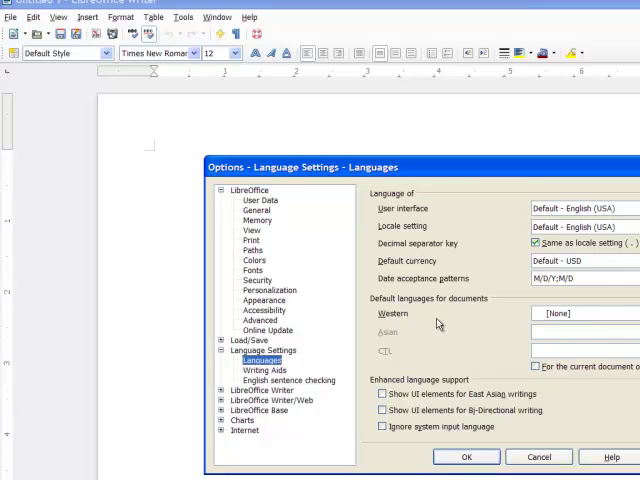
{"action": "mouse_move", "coordinate": [436, 324]}
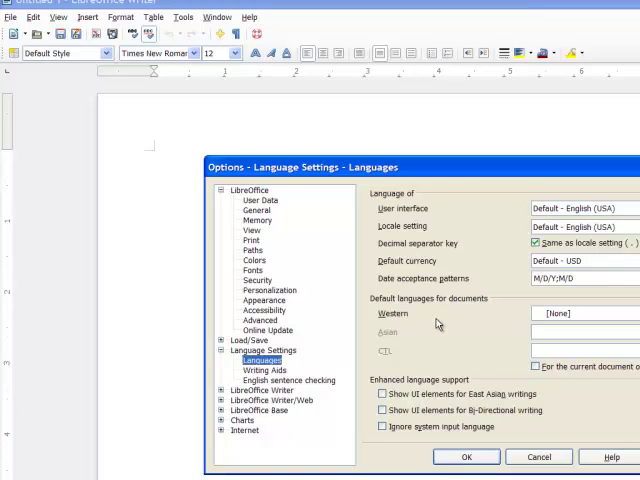
{"action": "mouse_move", "coordinate": [472, 326]}
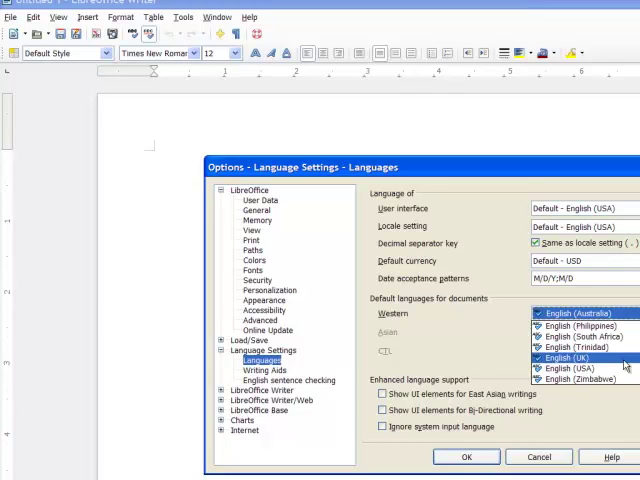
{"action": "left_click", "coordinate": [572, 352]}
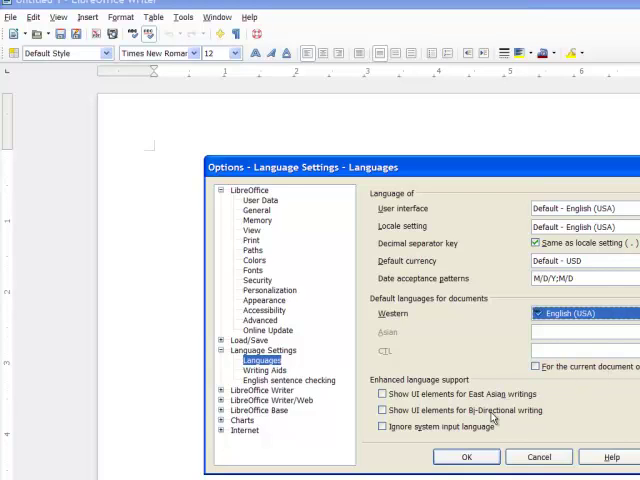
{"action": "left_click", "coordinate": [466, 456]}
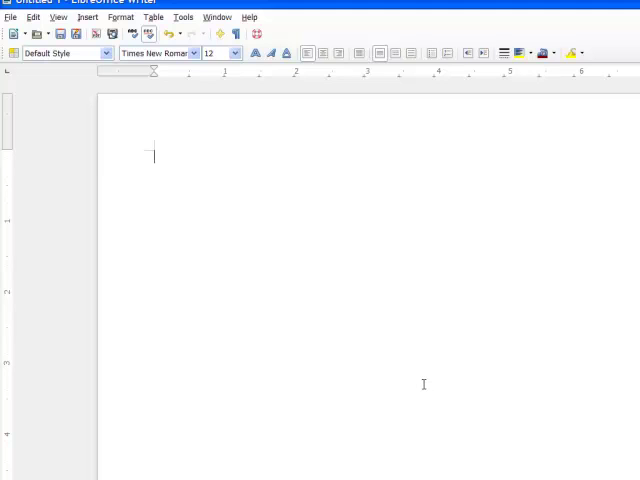
{"action": "mouse_move", "coordinate": [416, 382]}
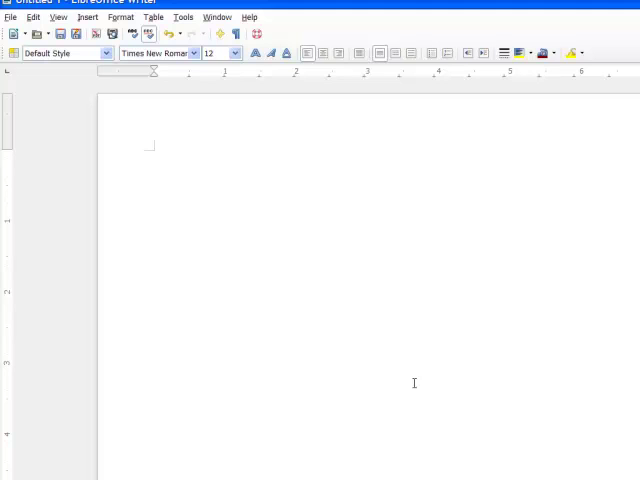
{"action": "left_click", "coordinate": [154, 156]}
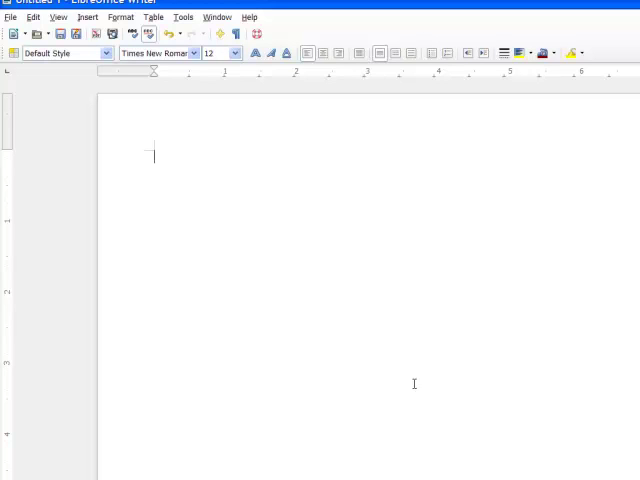
{"action": "mouse_move", "coordinate": [484, 404]}
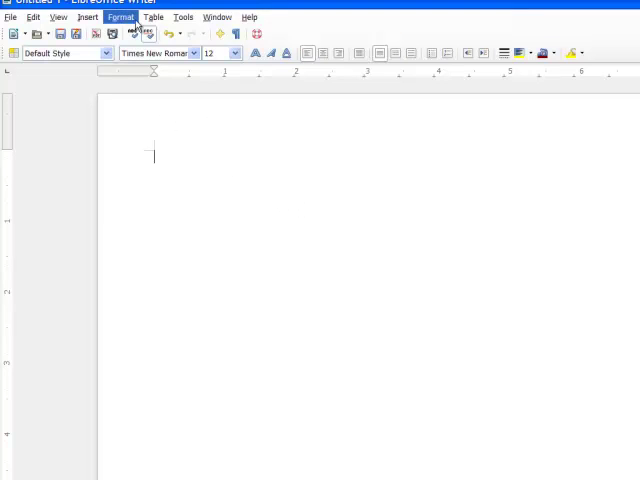
Narrow the Default Style margins, entering .54 and .7, and apply them
{"action": "left_click", "coordinate": [120, 16]}
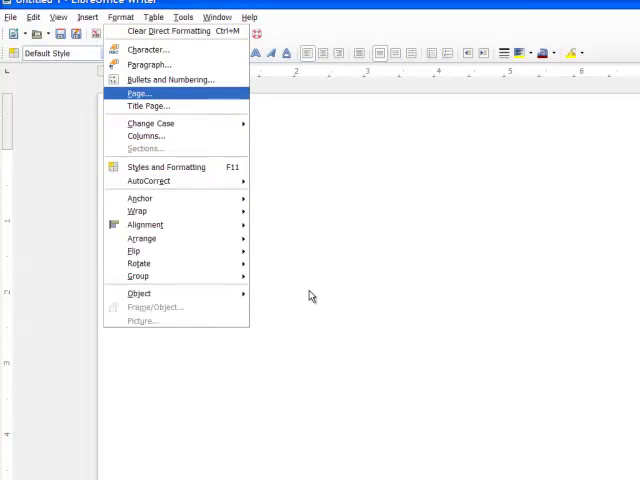
{"action": "left_click", "coordinate": [138, 92]}
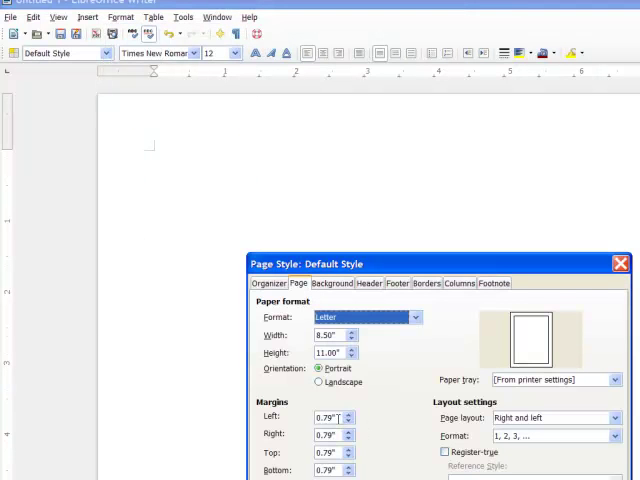
{"action": "left_click_drag", "start_coordinate": [444, 264], "coordinate": [384, 188]}
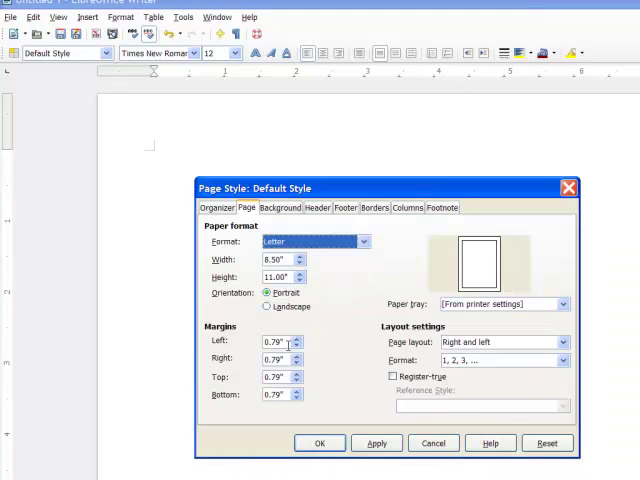
{"action": "type", "text": ".54"}
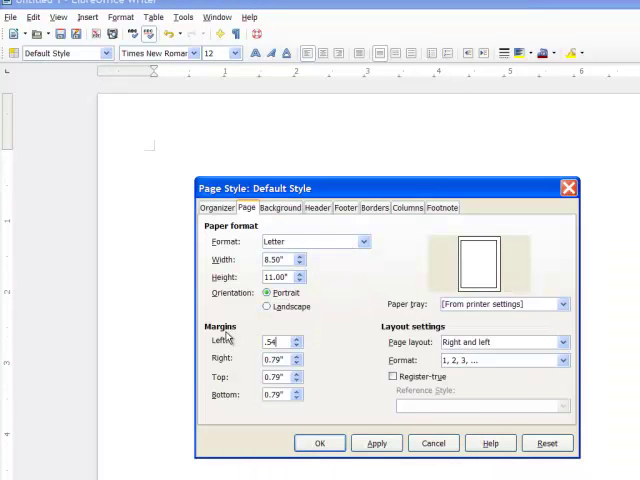
{"action": "left_click", "coordinate": [276, 342]}
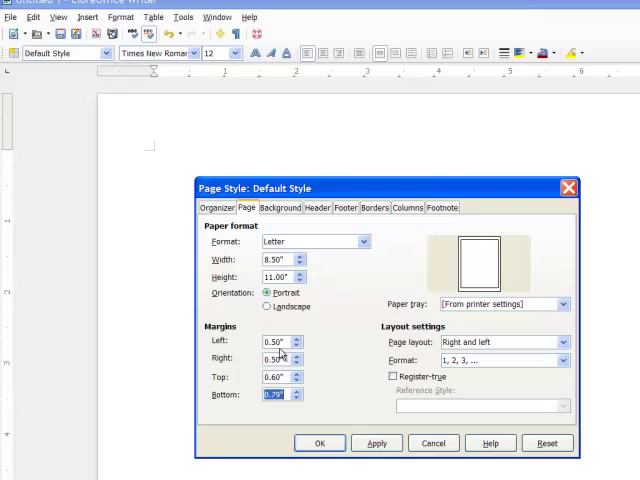
{"action": "type", "text": ".7"}
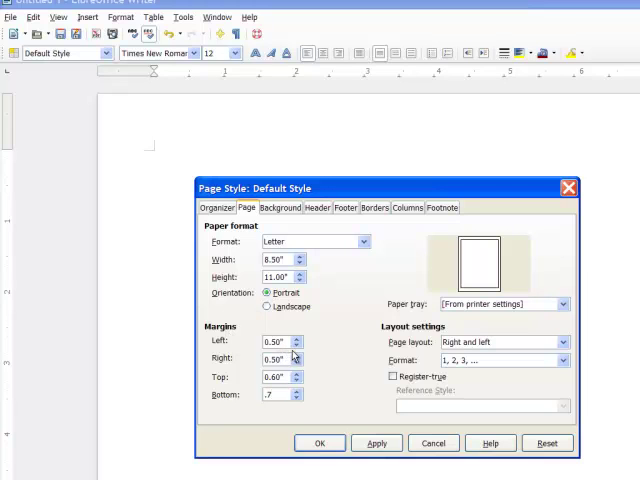
{"action": "left_click", "coordinate": [320, 444]}
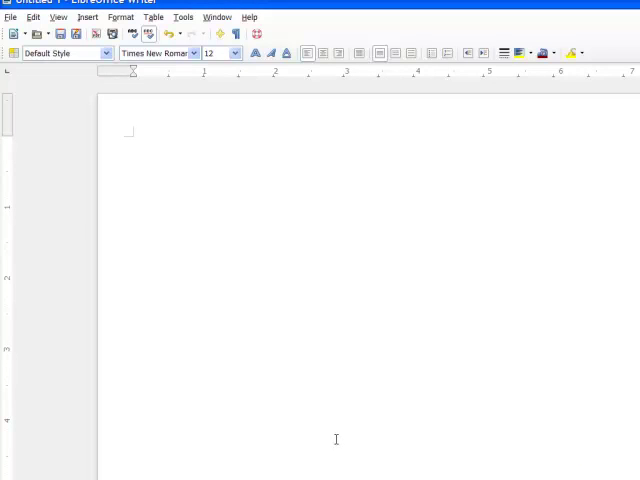
{"action": "mouse_move", "coordinate": [288, 332]}
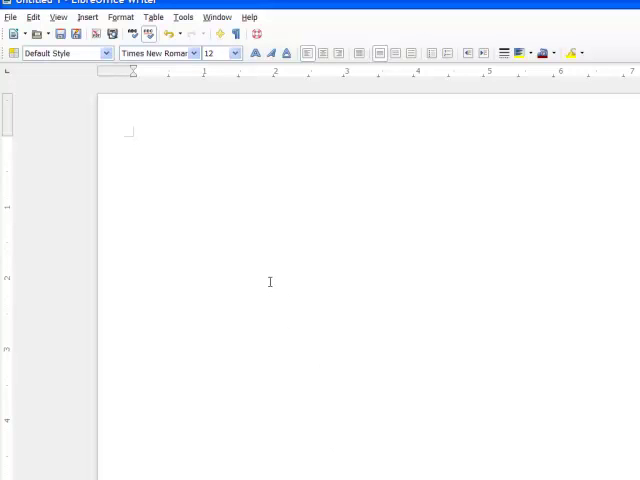
Save the document as a template into the My Templates folder
{"action": "left_click", "coordinate": [12, 16]}
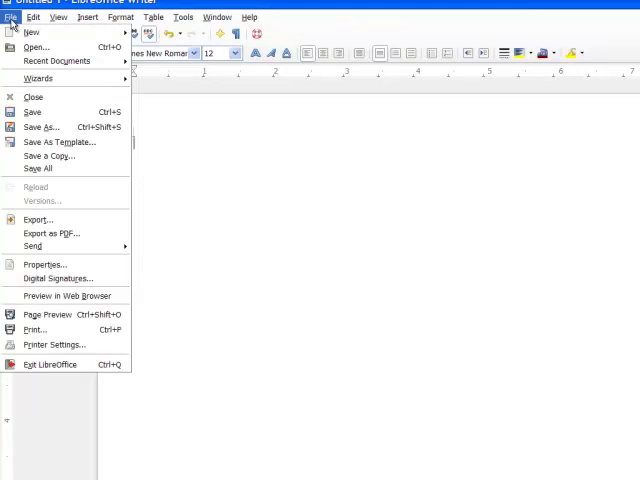
{"action": "mouse_move", "coordinate": [58, 142]}
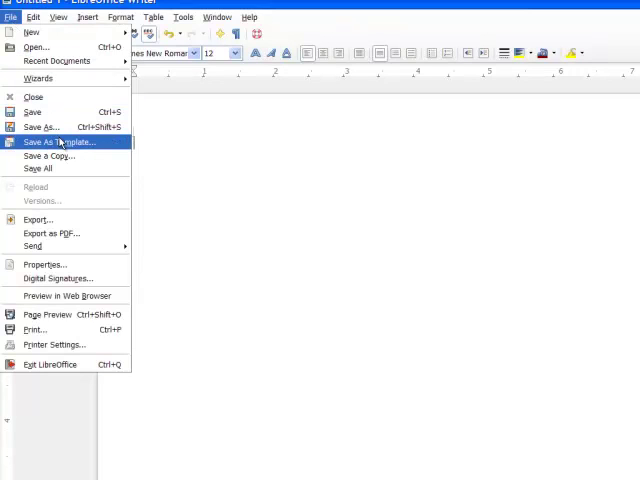
{"action": "left_click", "coordinate": [56, 140]}
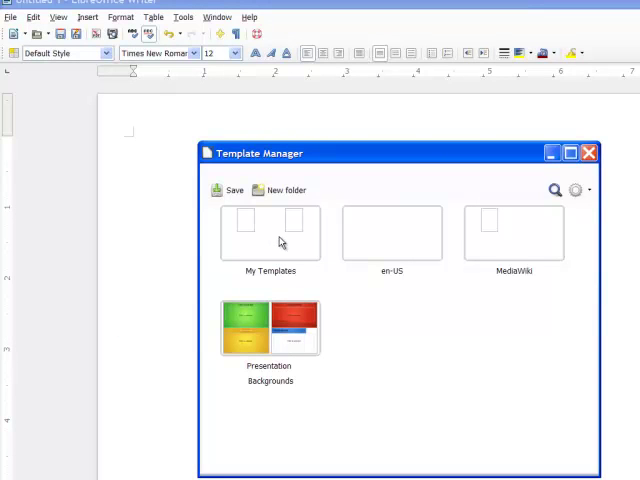
{"action": "left_click", "coordinate": [270, 232]}
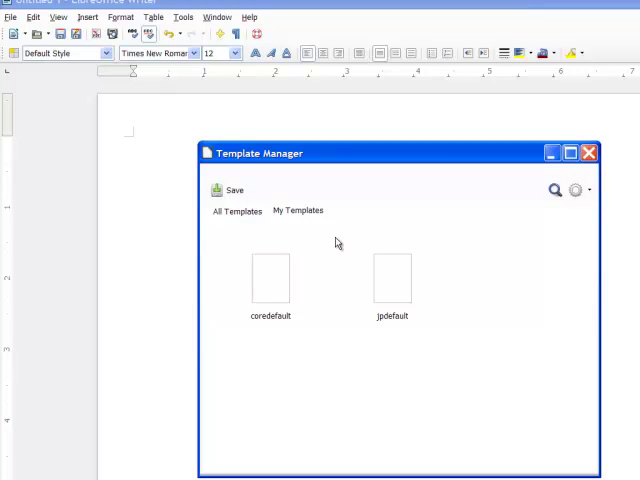
{"action": "mouse_move", "coordinate": [336, 288]}
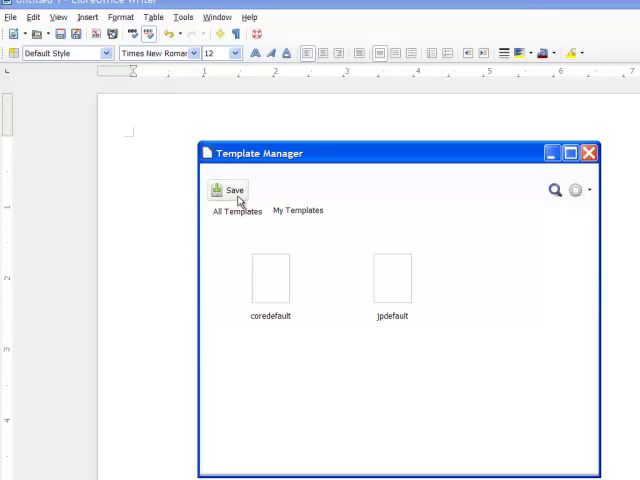
{"action": "left_click", "coordinate": [228, 190]}
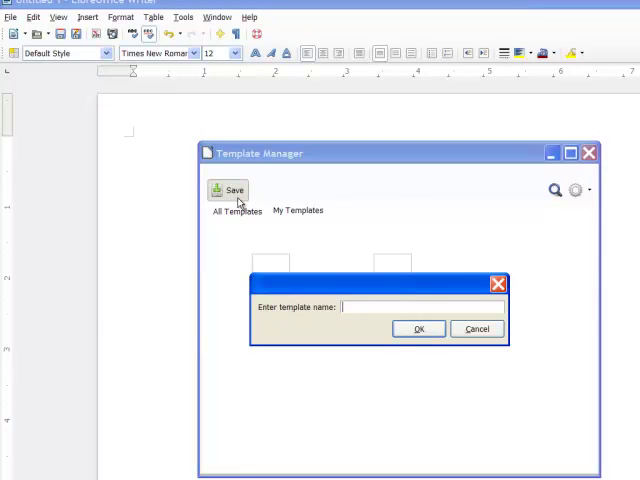
{"action": "mouse_move", "coordinate": [240, 208]}
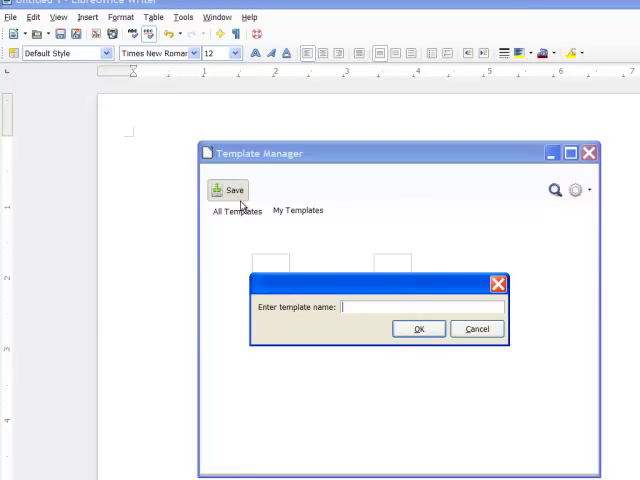
Name the new template 'mytemplate' and select it in the Template Manager
{"action": "type", "text": "myte"}
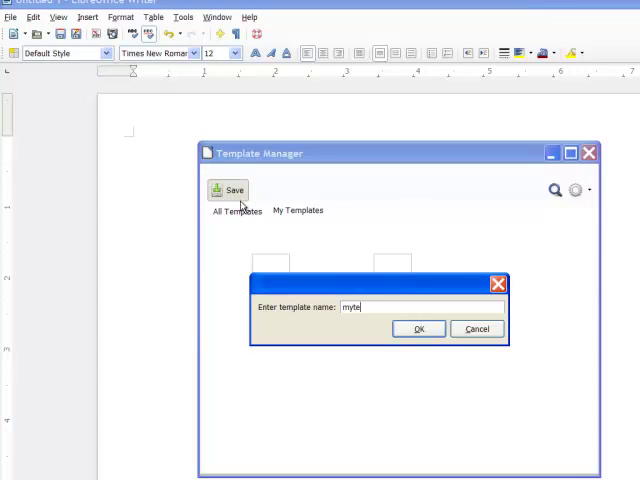
{"action": "type", "text": "mplate"}
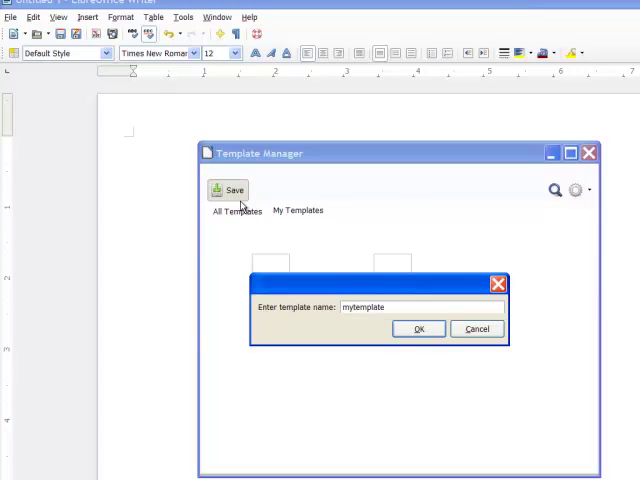
{"action": "mouse_move", "coordinate": [390, 282]}
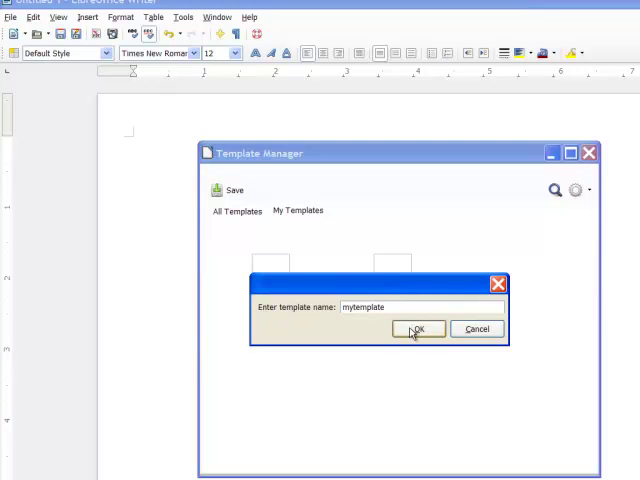
{"action": "left_click", "coordinate": [418, 328]}
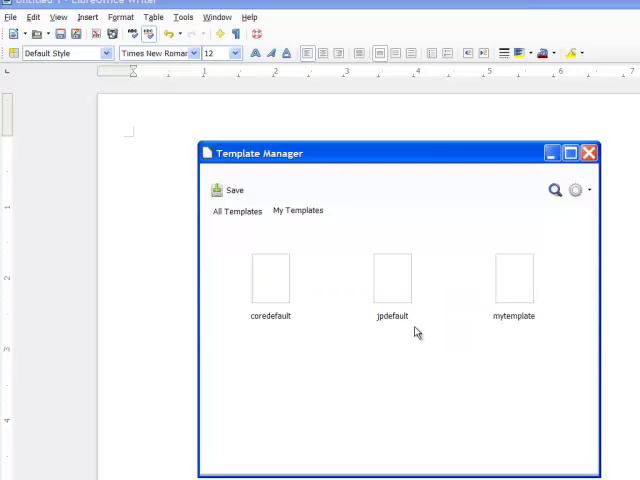
{"action": "left_click", "coordinate": [512, 284]}
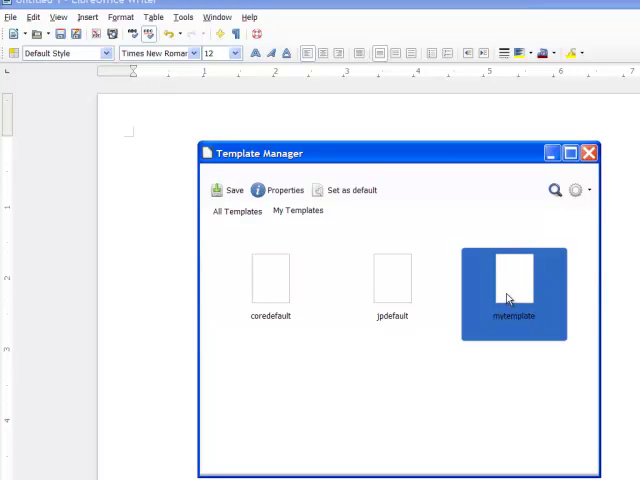
{"action": "mouse_move", "coordinate": [232, 190]}
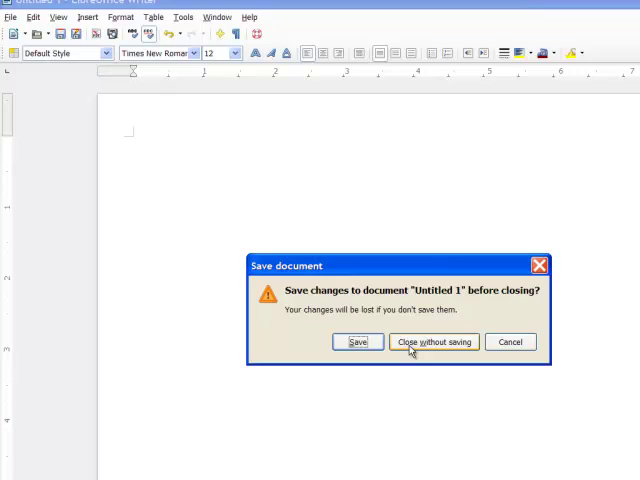
Discard the untitled document and return to the LibreOffice folder in Explorer
{"action": "left_click", "coordinate": [432, 342]}
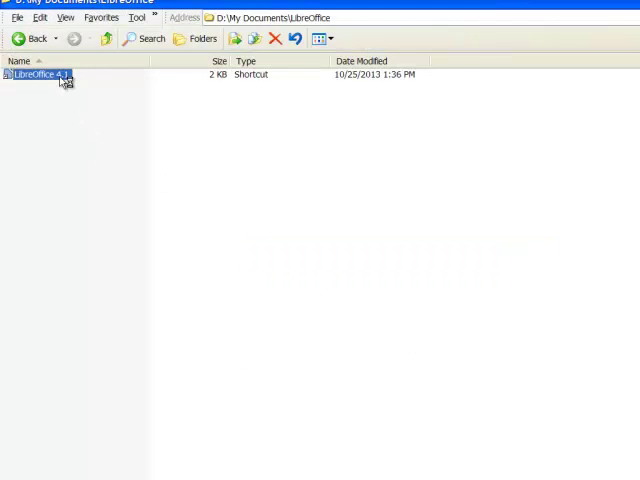
{"action": "double_click", "coordinate": [36, 74]}
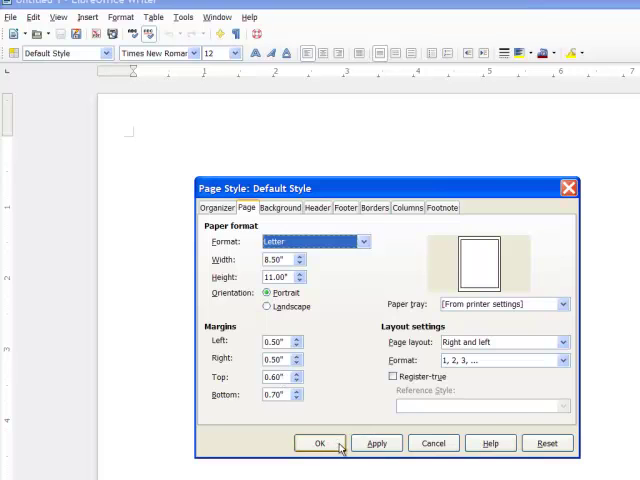
{"action": "left_click", "coordinate": [320, 444]}
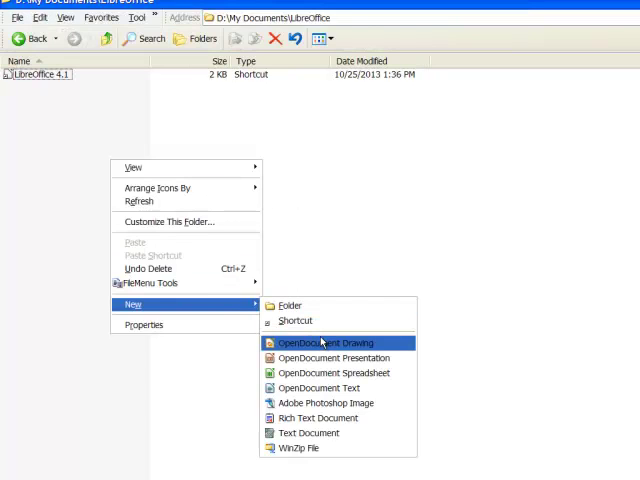
{"action": "mouse_move", "coordinate": [330, 372]}
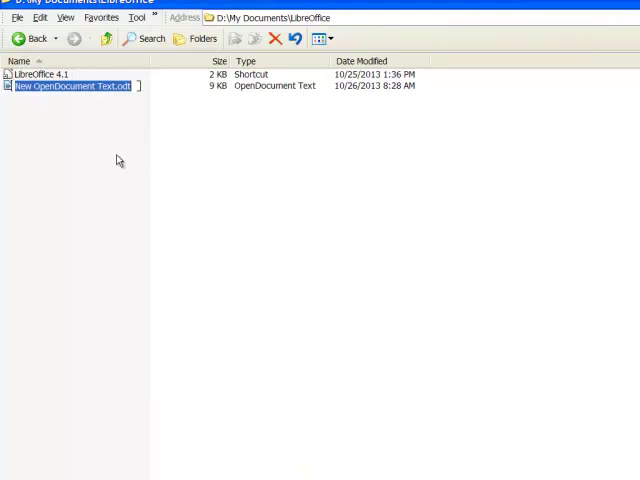
Name the new OpenDocument Text file mytest.odt and open it in Writer
{"action": "type", "text": "mytest.odt"}
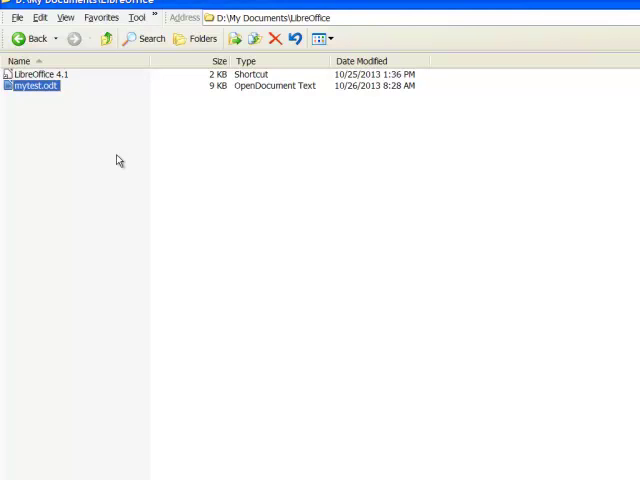
{"action": "double_click", "coordinate": [34, 84]}
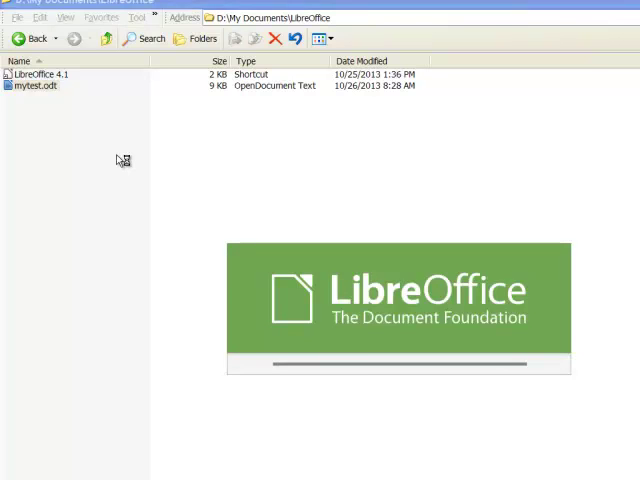
{"action": "double_click", "coordinate": [32, 84]}
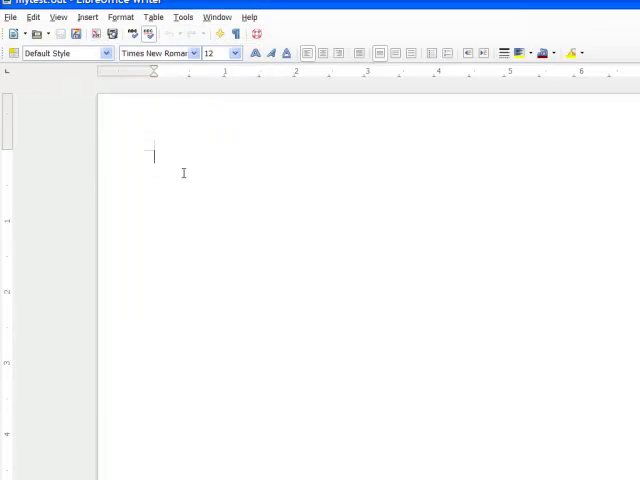
{"action": "left_click", "coordinate": [120, 16]}
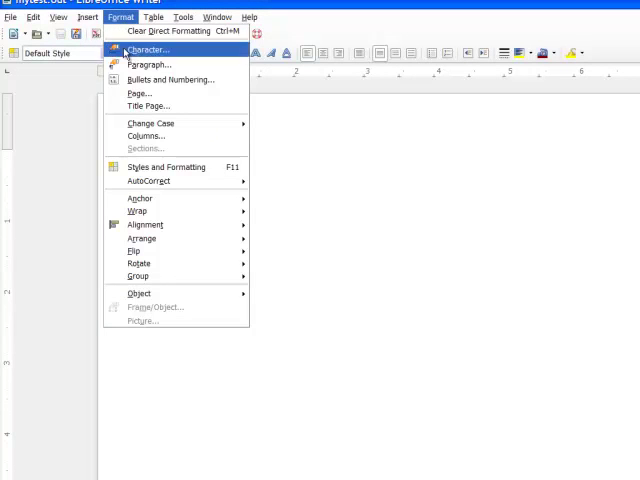
{"action": "left_click", "coordinate": [140, 92]}
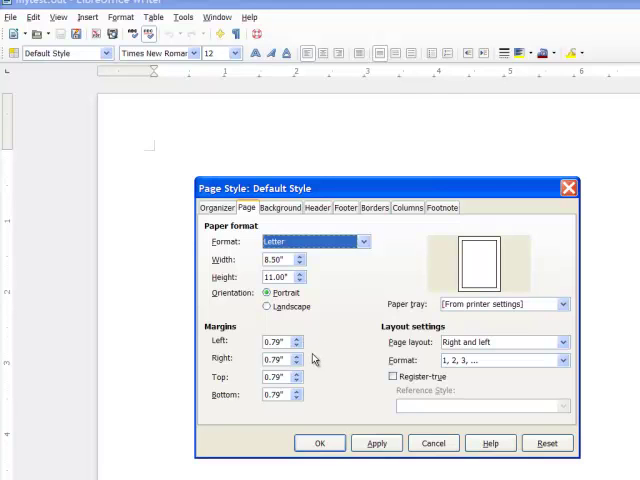
{"action": "mouse_move", "coordinate": [330, 352]}
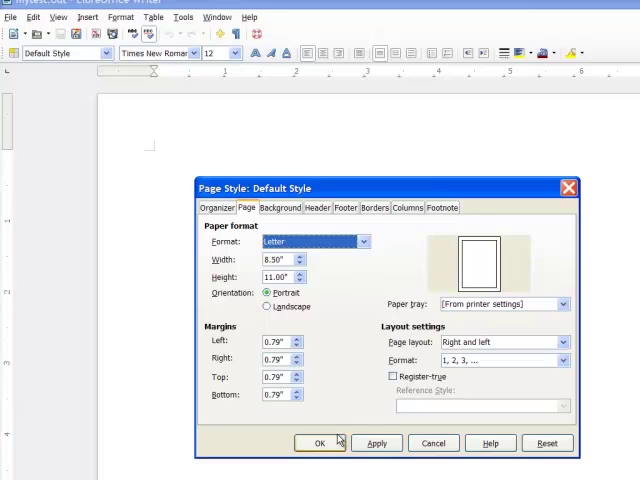
{"action": "left_click", "coordinate": [320, 444]}
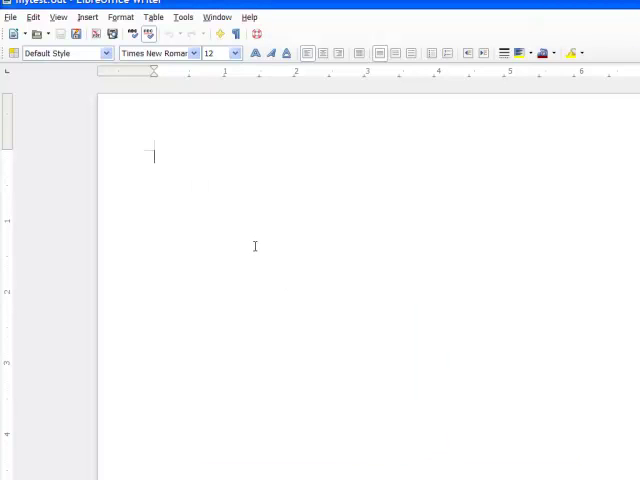
In Options > LibreOffice > Paths, show the list of Templates folder locations
{"action": "left_click", "coordinate": [182, 16]}
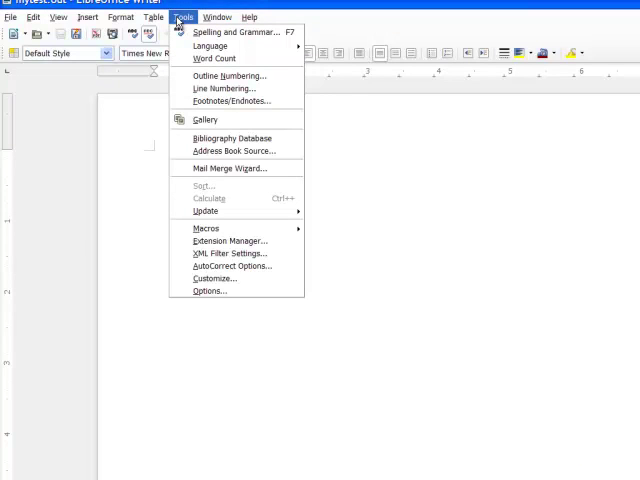
{"action": "left_click", "coordinate": [210, 292]}
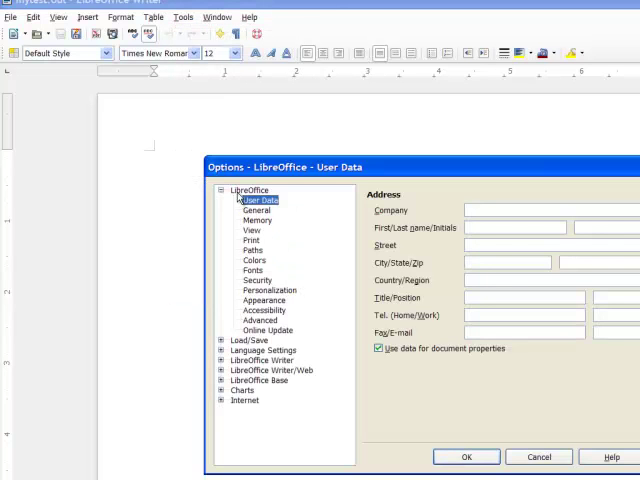
{"action": "left_click", "coordinate": [246, 250]}
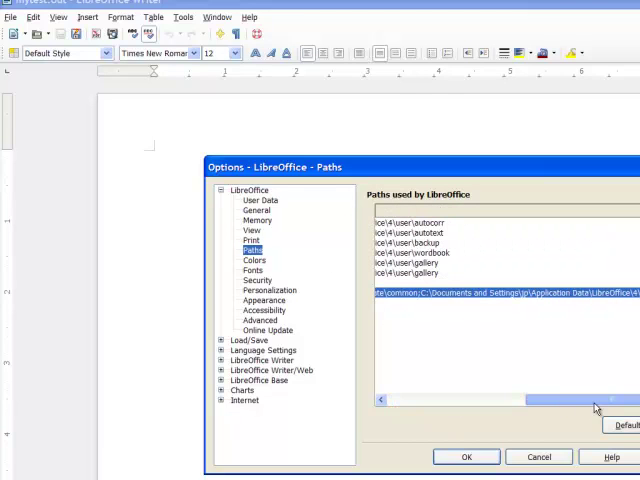
{"action": "left_click_drag", "start_coordinate": [590, 400], "coordinate": [510, 400]}
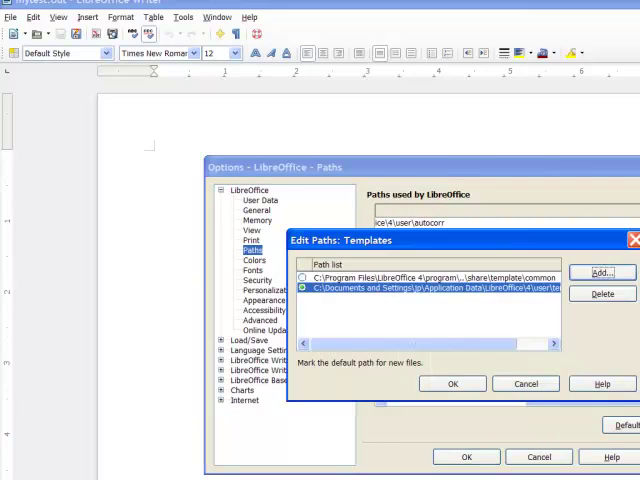
{"action": "left_click", "coordinate": [430, 276]}
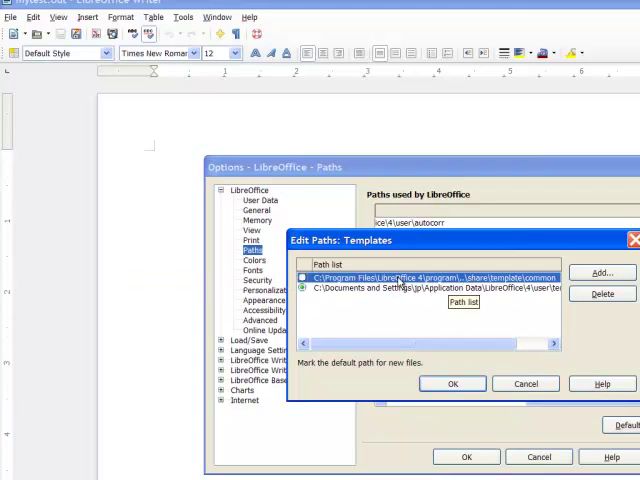
{"action": "mouse_move", "coordinate": [450, 284]}
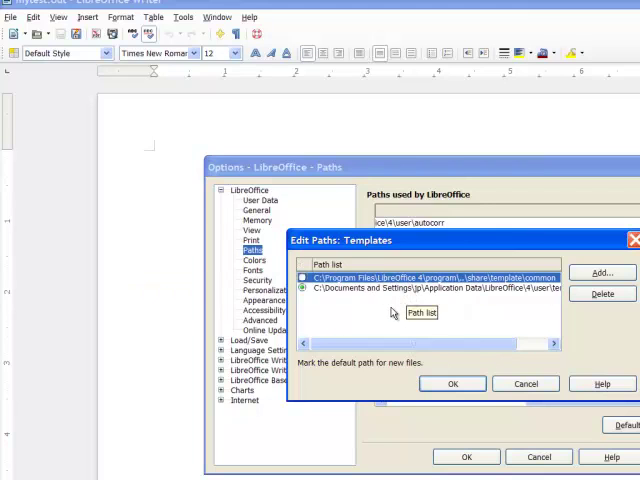
Widen the path list to read the shared and user template folders in full
{"action": "left_click_drag", "start_coordinate": [420, 344], "coordinate": [484, 344]}
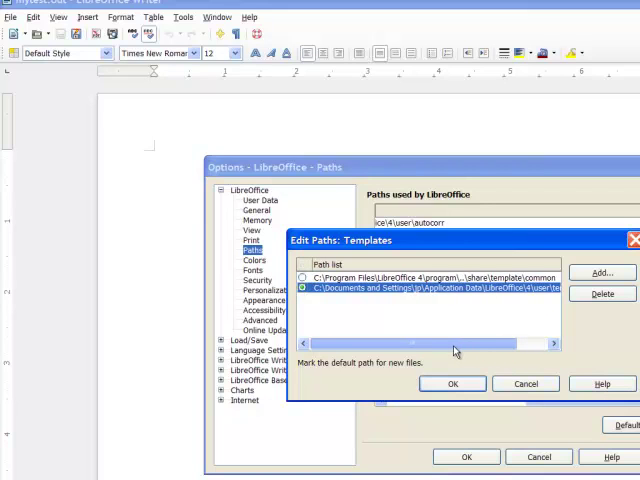
{"action": "left_click", "coordinate": [400, 276]}
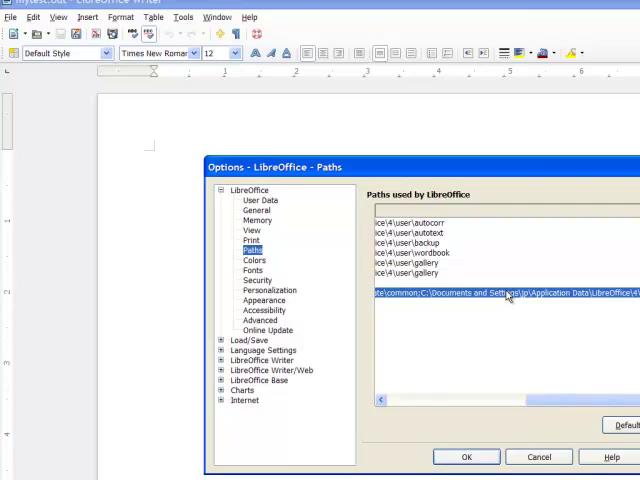
{"action": "double_click", "coordinate": [504, 292]}
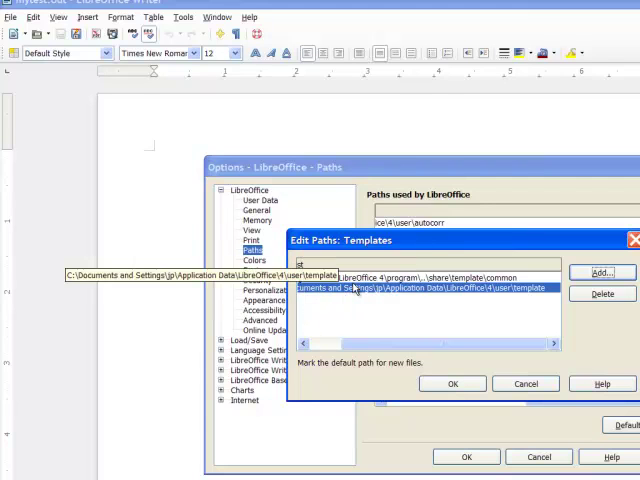
{"action": "left_click", "coordinate": [452, 384]}
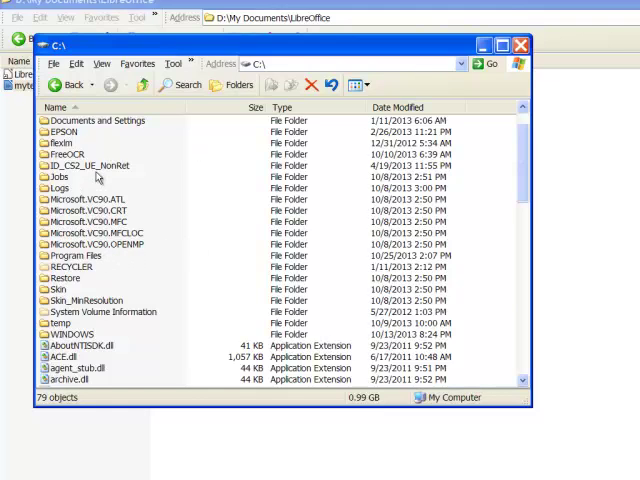
{"action": "mouse_move", "coordinate": [148, 272]}
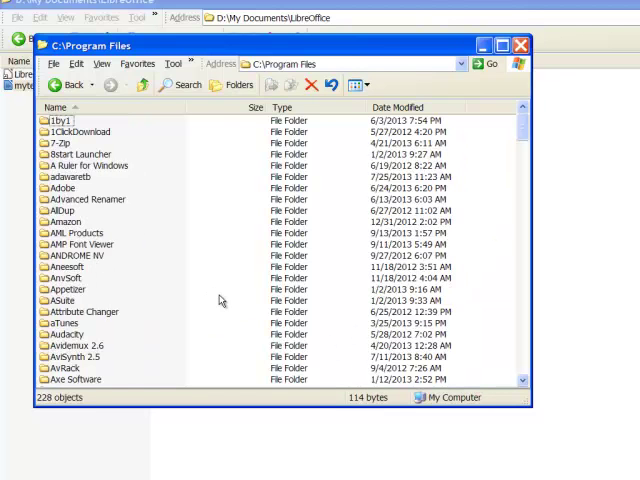
{"action": "mouse_move", "coordinate": [216, 292]}
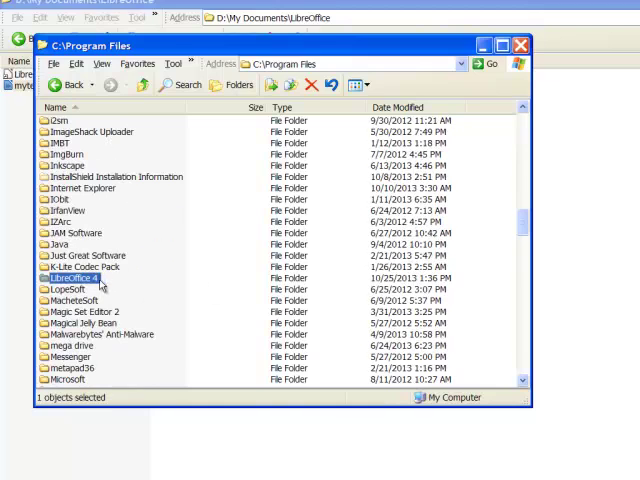
Browse into LibreOffice 4\share\template\common and its internal folder
{"action": "double_click", "coordinate": [72, 278]}
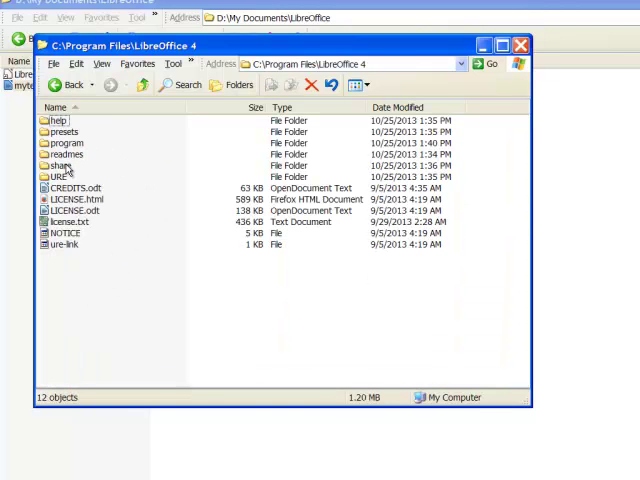
{"action": "mouse_move", "coordinate": [60, 164]}
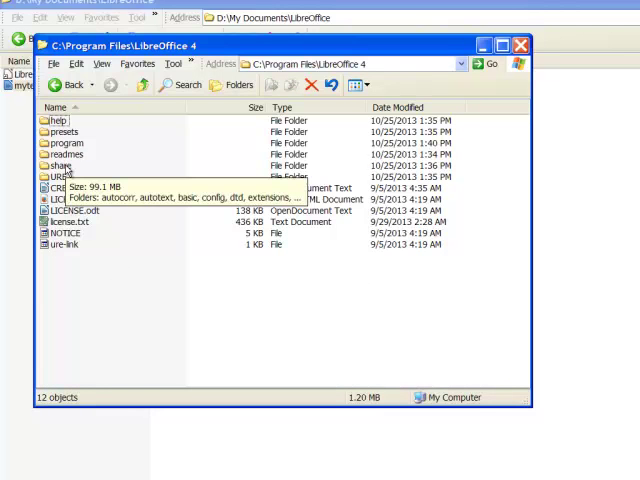
{"action": "double_click", "coordinate": [60, 164]}
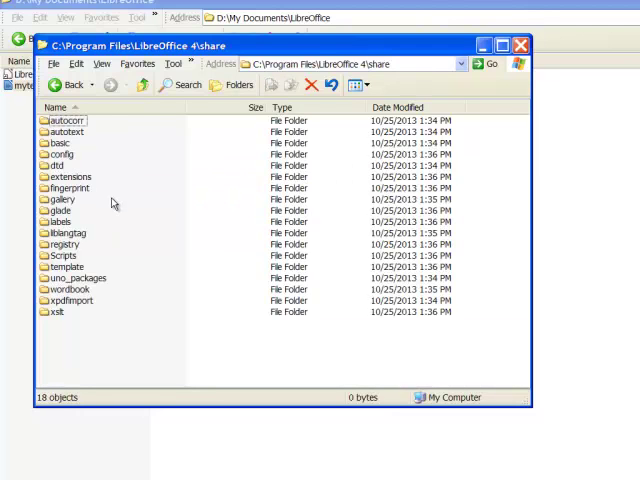
{"action": "double_click", "coordinate": [64, 268]}
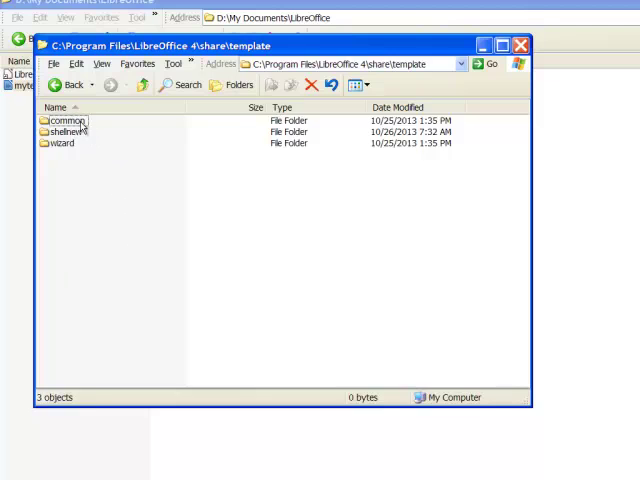
{"action": "double_click", "coordinate": [62, 120]}
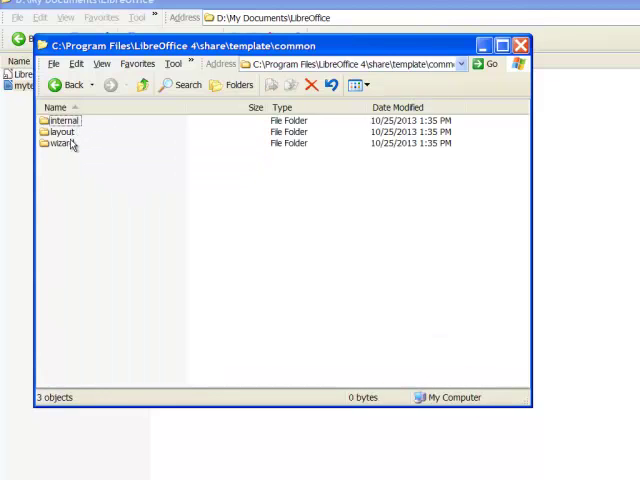
{"action": "double_click", "coordinate": [60, 144]}
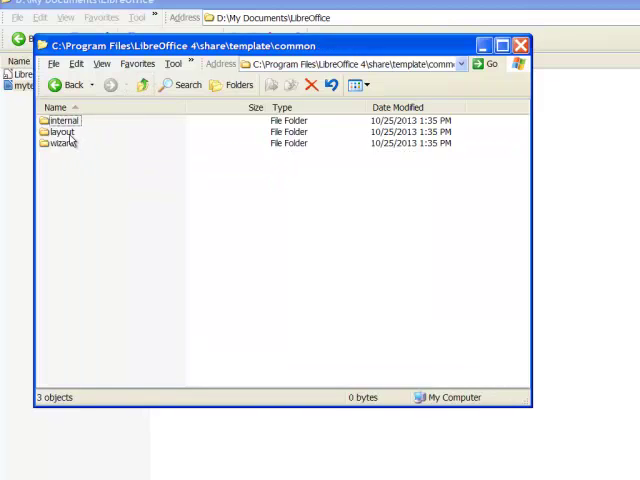
{"action": "left_click", "coordinate": [62, 120]}
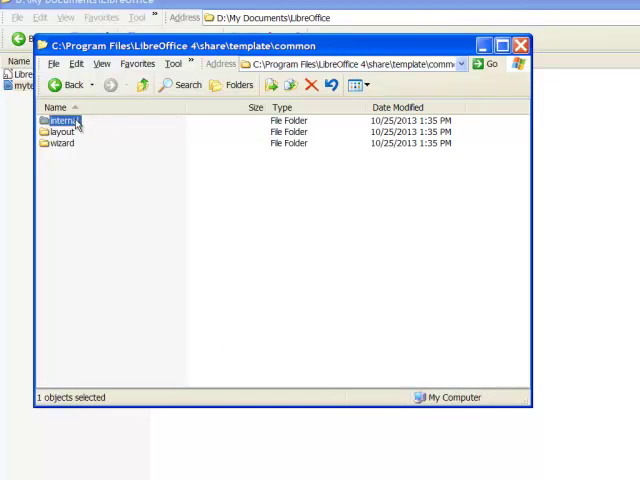
{"action": "double_click", "coordinate": [62, 120]}
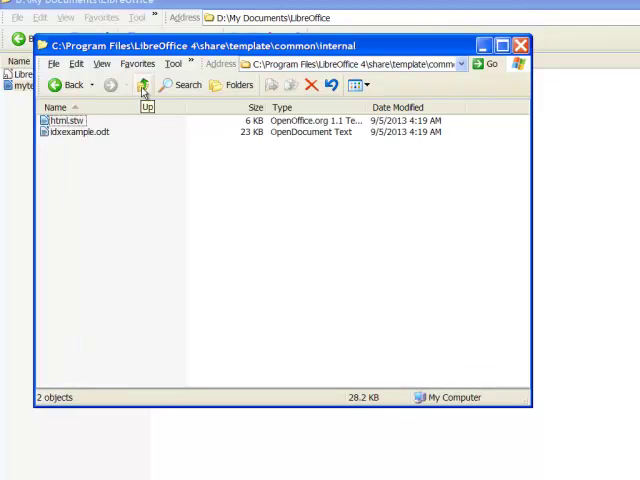
Go back up to template, enter shellnew and open soffice.odt in Writer
{"action": "left_click", "coordinate": [144, 84]}
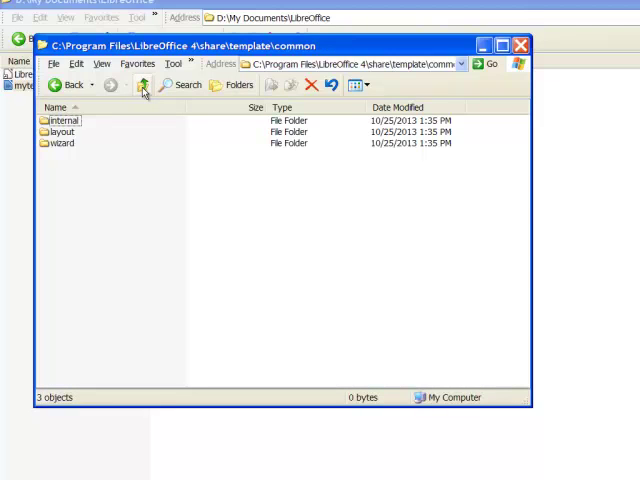
{"action": "left_click", "coordinate": [142, 84]}
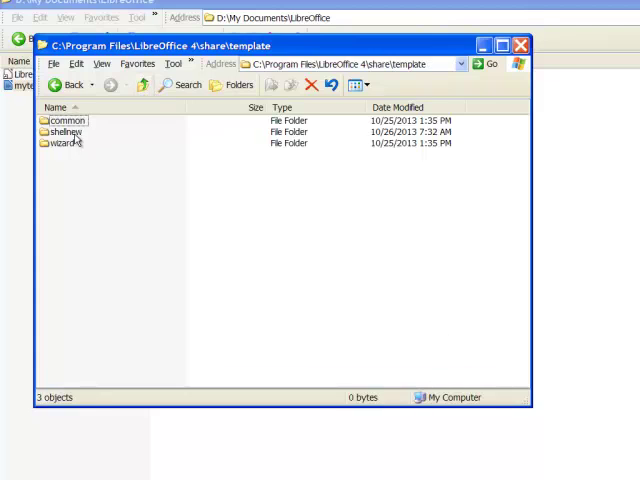
{"action": "double_click", "coordinate": [64, 132]}
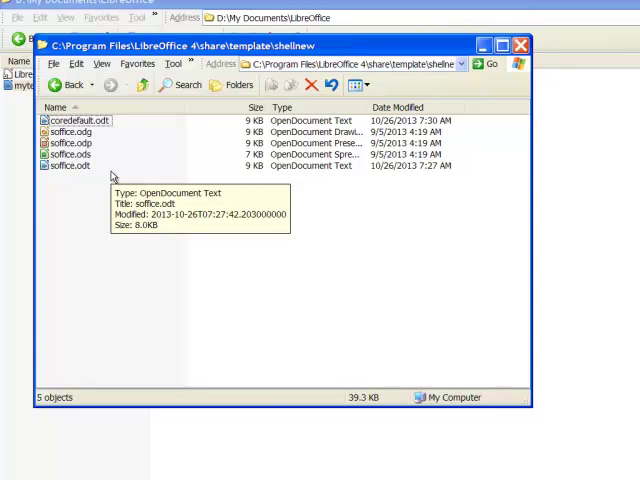
{"action": "left_click", "coordinate": [70, 166]}
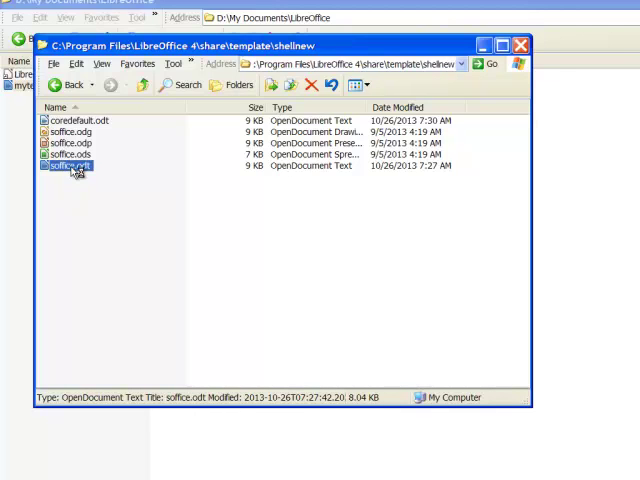
{"action": "double_click", "coordinate": [68, 168]}
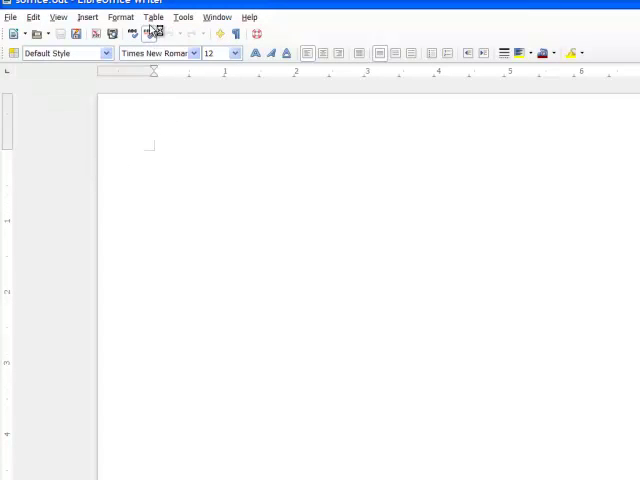
Show soffice.odt's Default Style page settings with Letter paper and 0.79" margins
{"action": "left_click", "coordinate": [120, 16]}
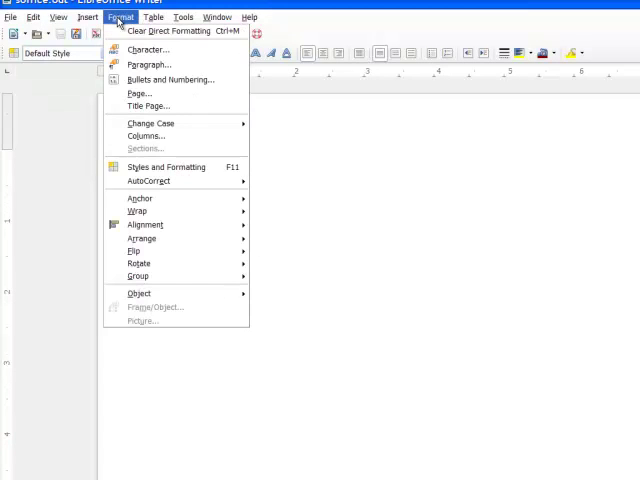
{"action": "left_click", "coordinate": [140, 92]}
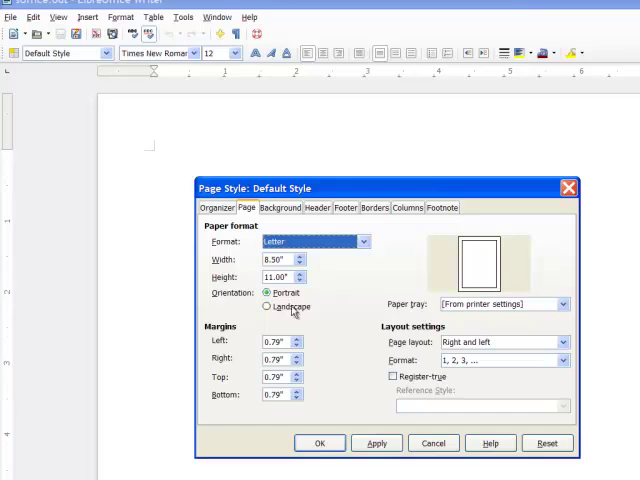
{"action": "mouse_move", "coordinate": [322, 318]}
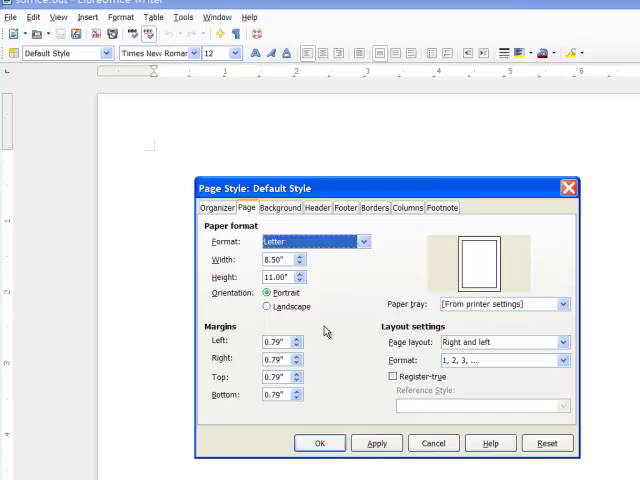
{"action": "mouse_move", "coordinate": [322, 332]}
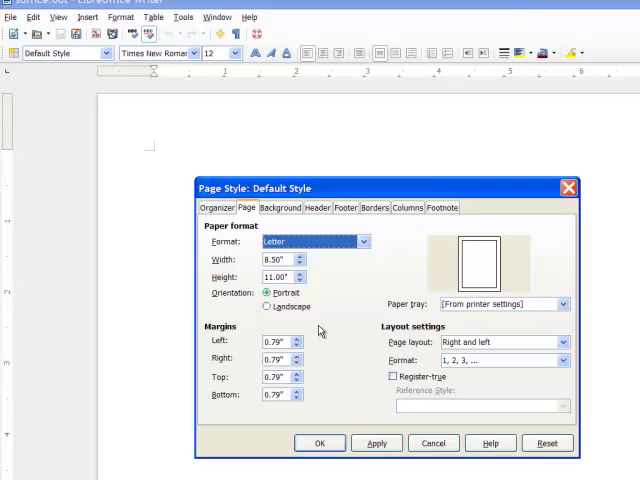
{"action": "mouse_move", "coordinate": [492, 196]}
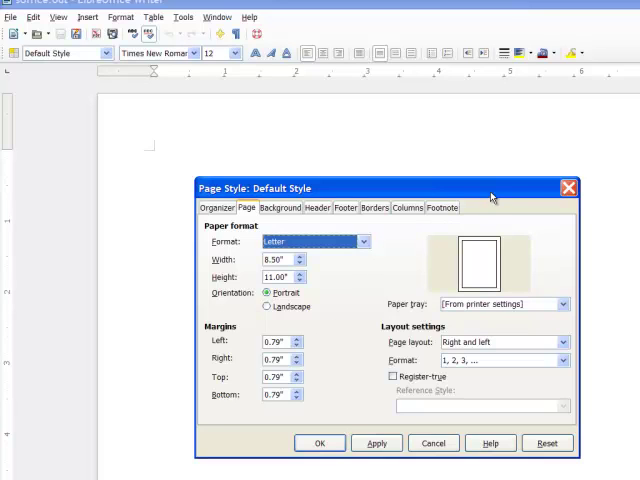
{"action": "mouse_move", "coordinate": [368, 300]}
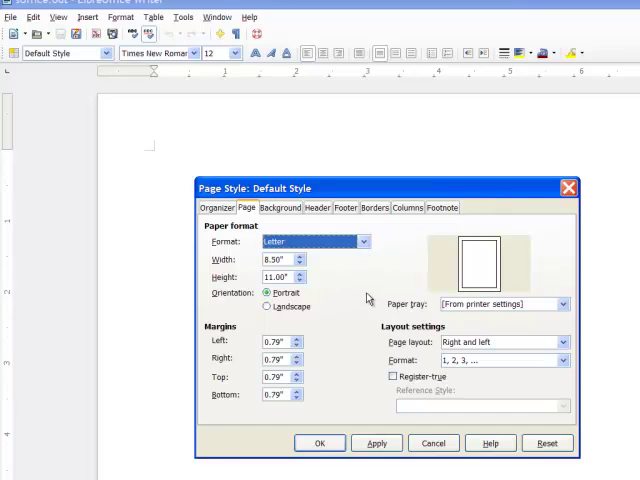
{"action": "mouse_move", "coordinate": [332, 324]}
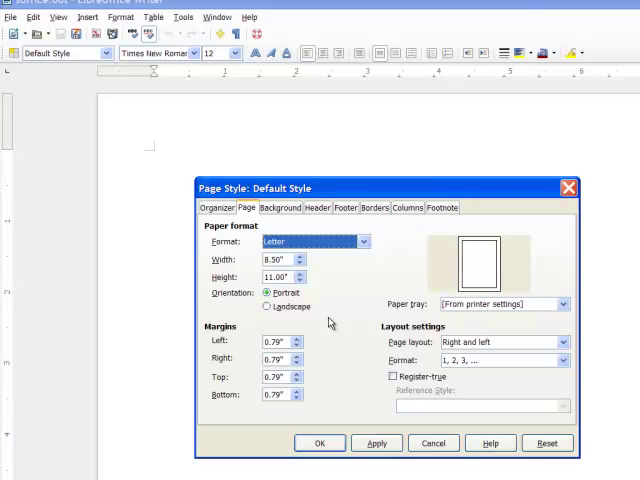
{"action": "mouse_move", "coordinate": [336, 320]}
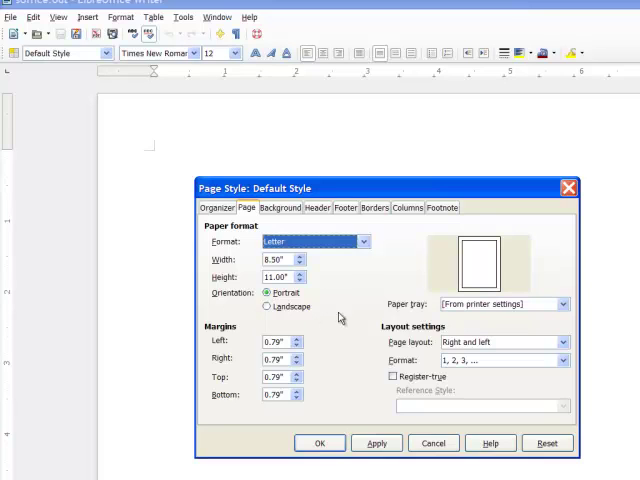
{"action": "mouse_move", "coordinate": [344, 316]}
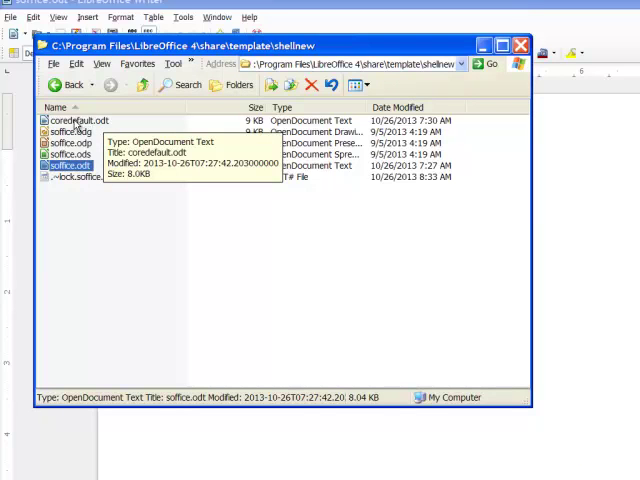
{"action": "mouse_move", "coordinate": [120, 124]}
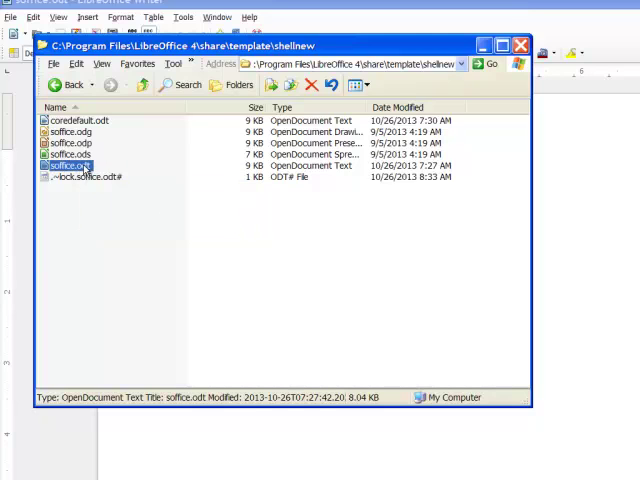
{"action": "mouse_move", "coordinate": [68, 166]}
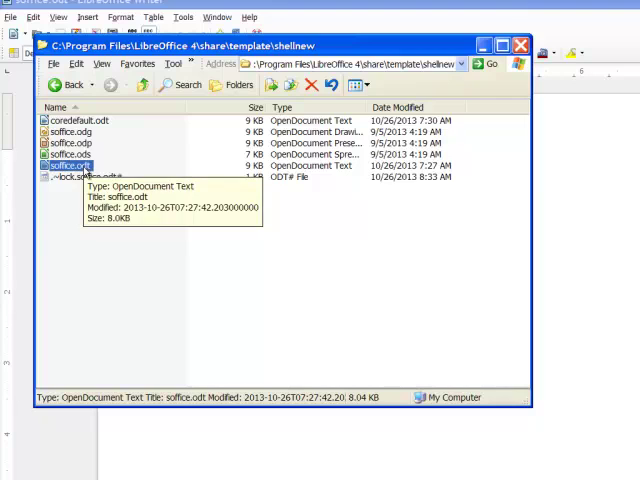
{"action": "mouse_move", "coordinate": [100, 128]}
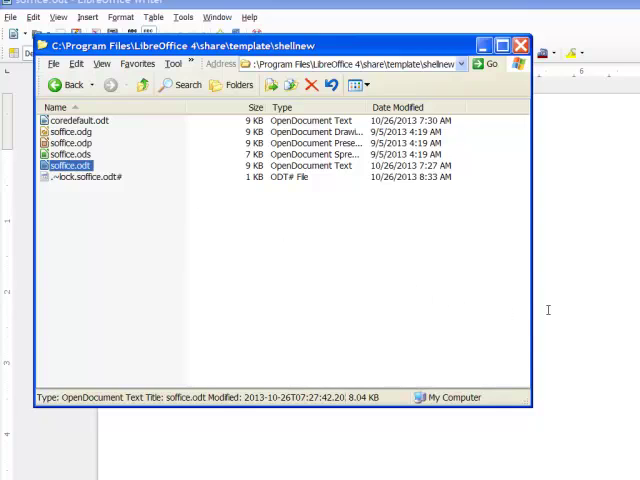
{"action": "mouse_move", "coordinate": [452, 316]}
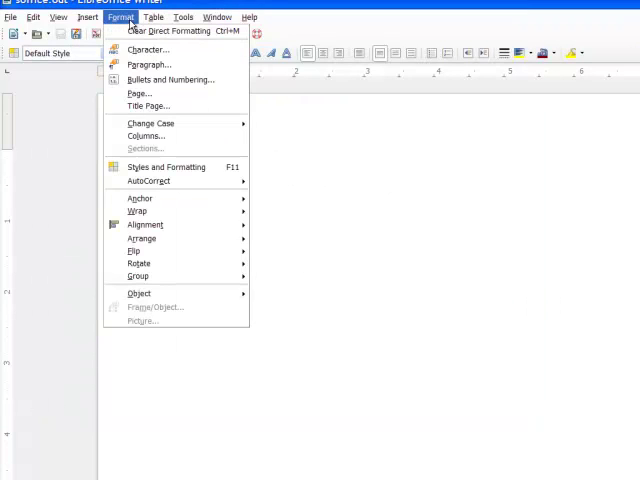
{"action": "mouse_move", "coordinate": [140, 92]}
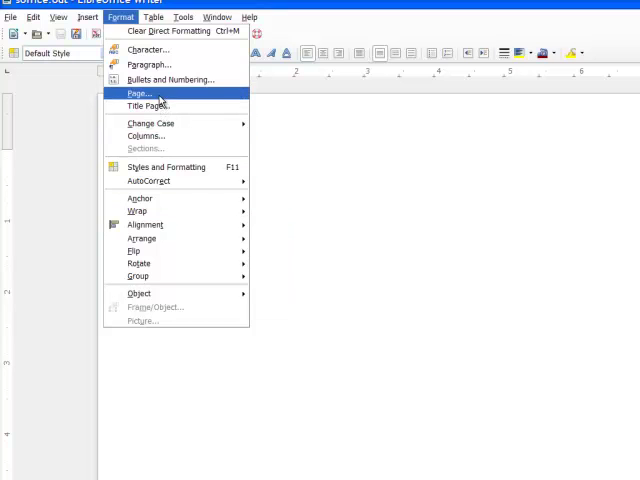
Set page margins left/right 0.50" and top 0.60" in the Default page style
{"action": "left_click", "coordinate": [140, 92]}
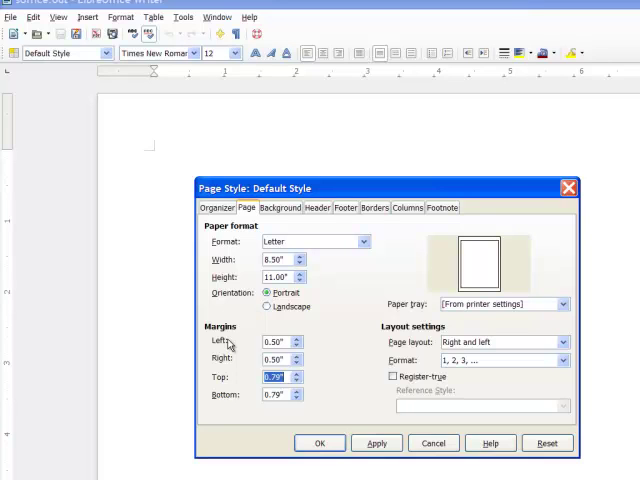
{"action": "type", "text": ".60"}
{"action": "left_click", "coordinate": [282, 394]}
{"action": "type", "text": ".7"}
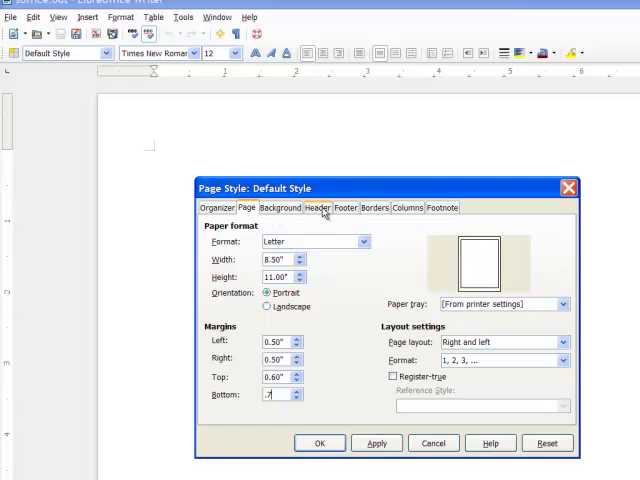
Turn off AutoFit height for the header in the Header settings
{"action": "left_click", "coordinate": [316, 208]}
{"action": "type", "text": ".05"}
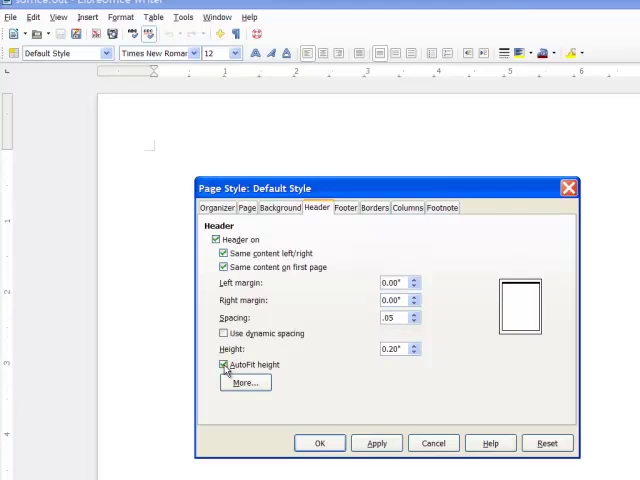
{"action": "left_click", "coordinate": [220, 364]}
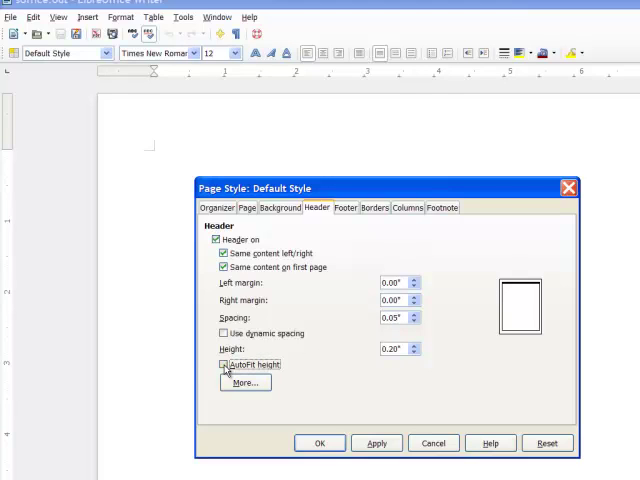
{"action": "left_click", "coordinate": [224, 364]}
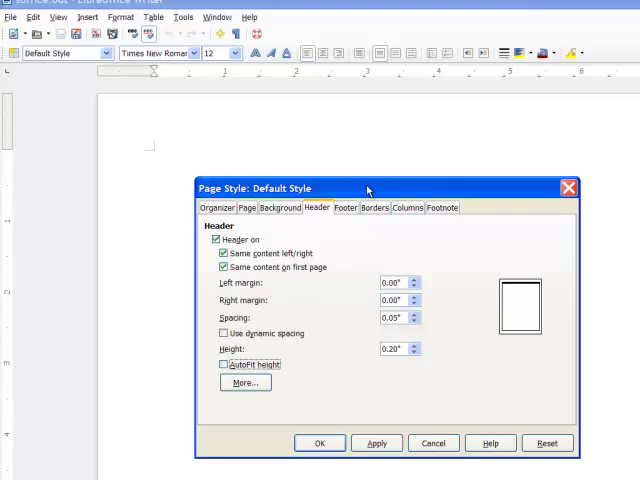
Set footer spacing to 0.05" and move on to lay the page in two columns
{"action": "left_click", "coordinate": [344, 208]}
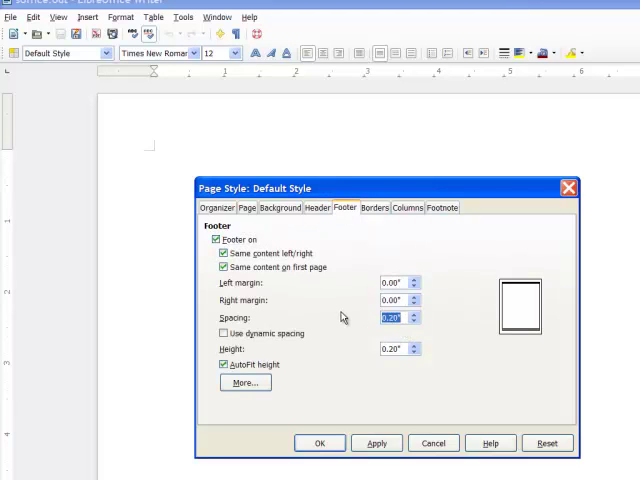
{"action": "type", "text": ".05"}
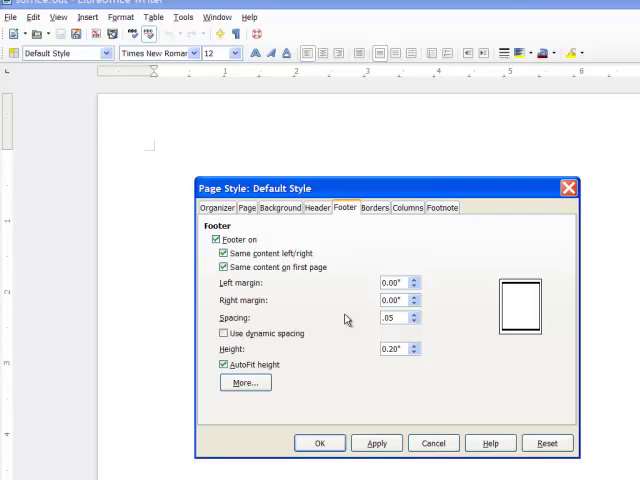
{"action": "mouse_move", "coordinate": [372, 328]}
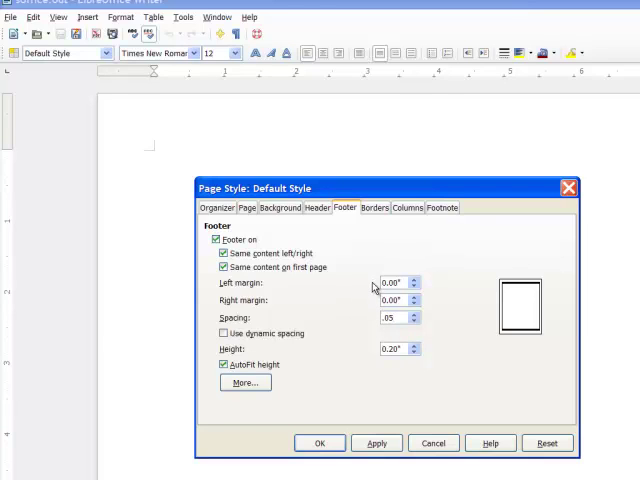
{"action": "left_click", "coordinate": [408, 208]}
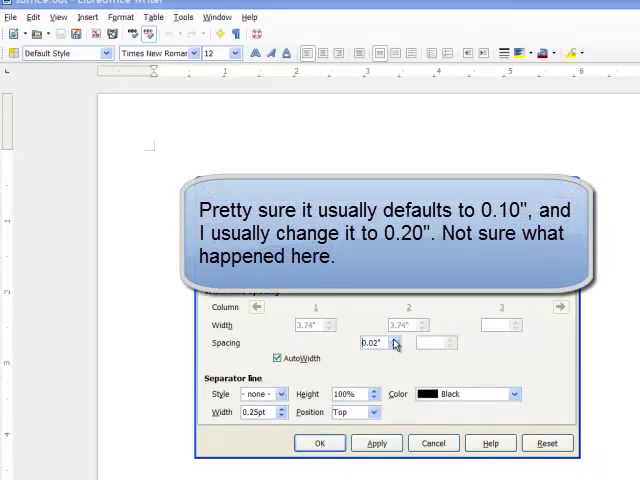
Confirm the page style changes with OK and bring up Tools > Options
{"action": "left_click", "coordinate": [392, 340]}
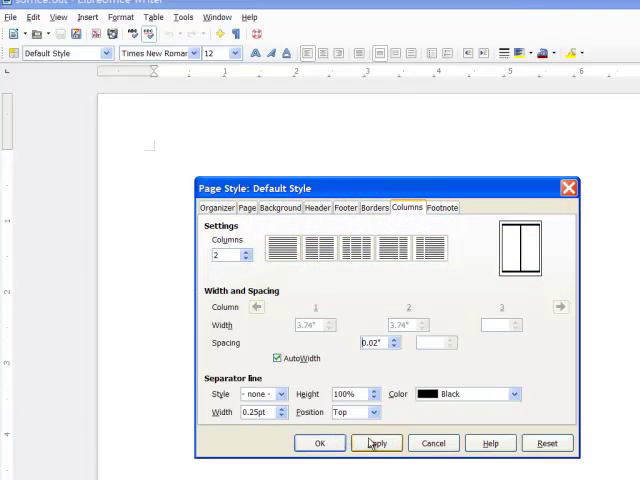
{"action": "left_click", "coordinate": [320, 444]}
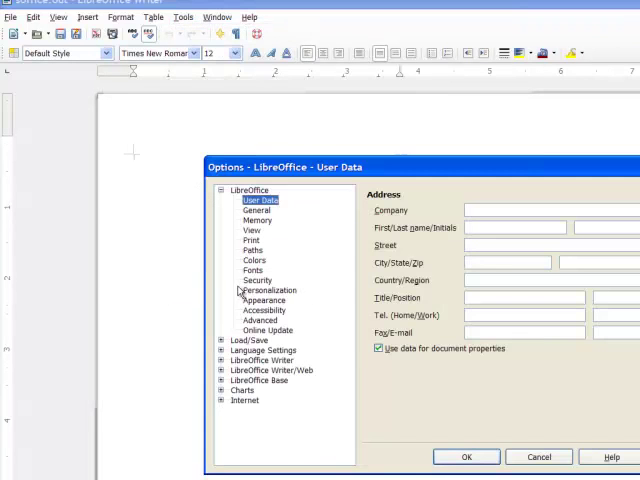
Choose English (USA) as the default document language under Language Settings
{"action": "left_click", "coordinate": [256, 210]}
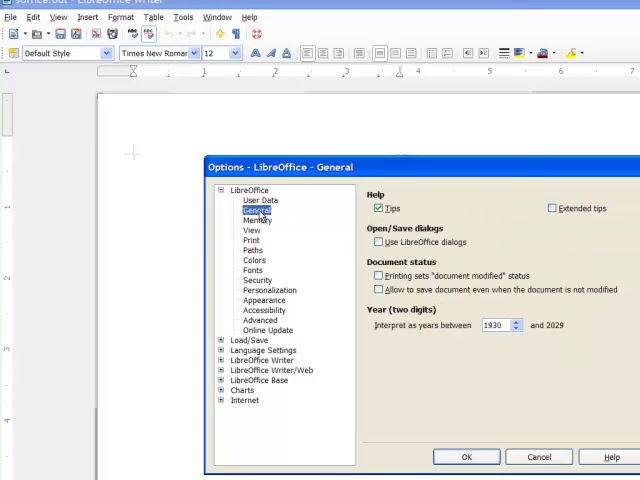
{"action": "left_click", "coordinate": [262, 360]}
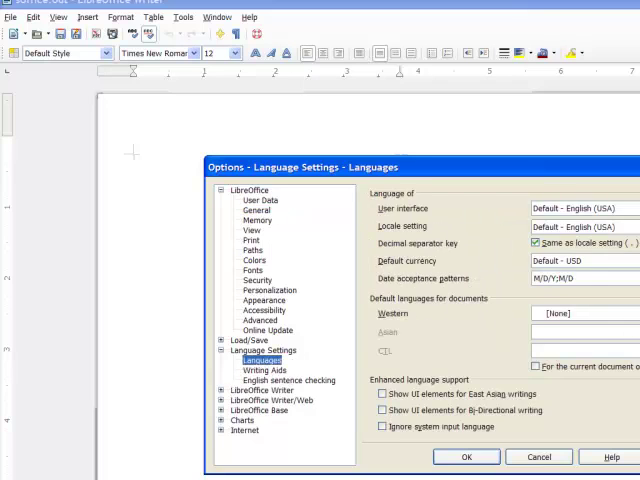
{"action": "left_click", "coordinate": [628, 312]}
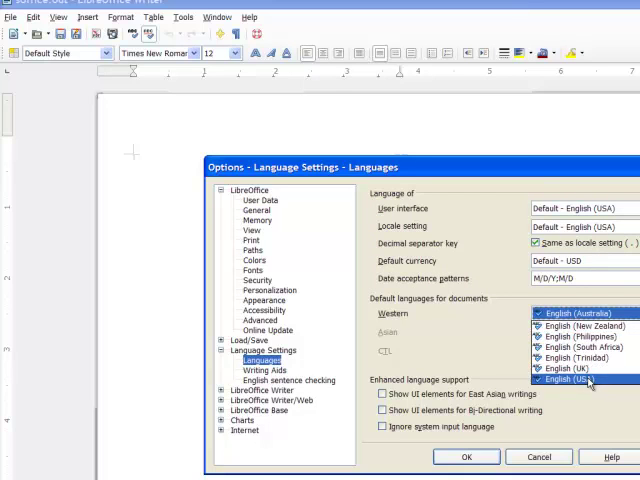
{"action": "left_click", "coordinate": [590, 380]}
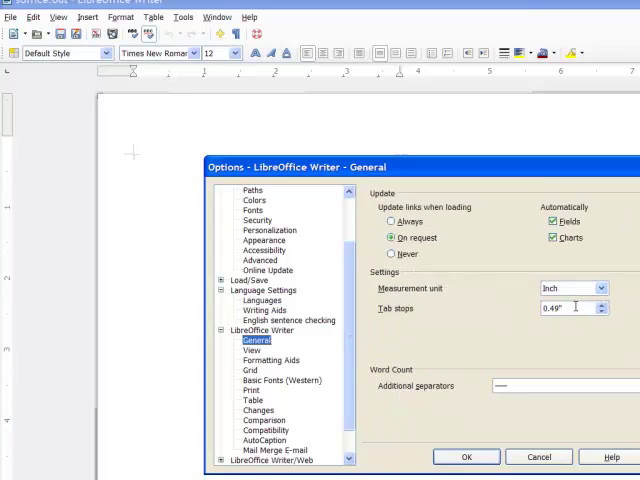
Set Writer's default tab stops to 0.20" and apply the options
{"action": "type", "text": ".0"}
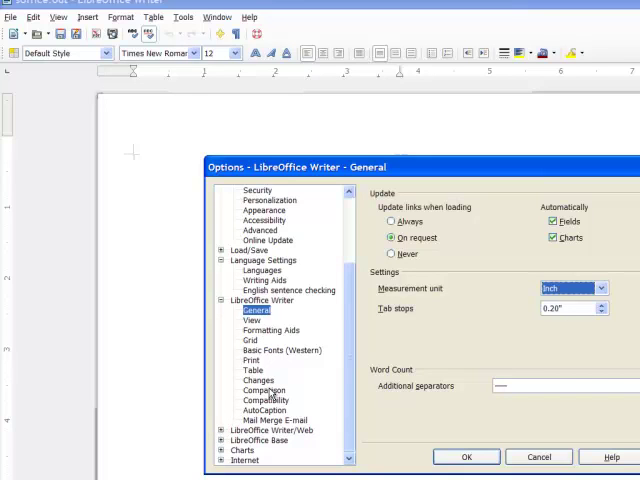
{"action": "mouse_move", "coordinate": [260, 336]}
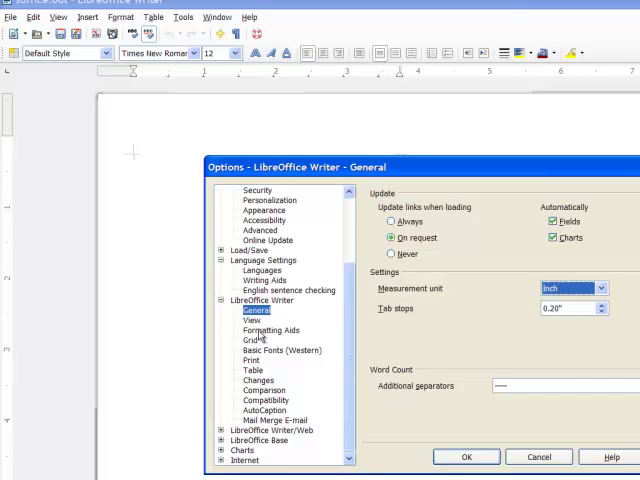
{"action": "mouse_move", "coordinate": [360, 298]}
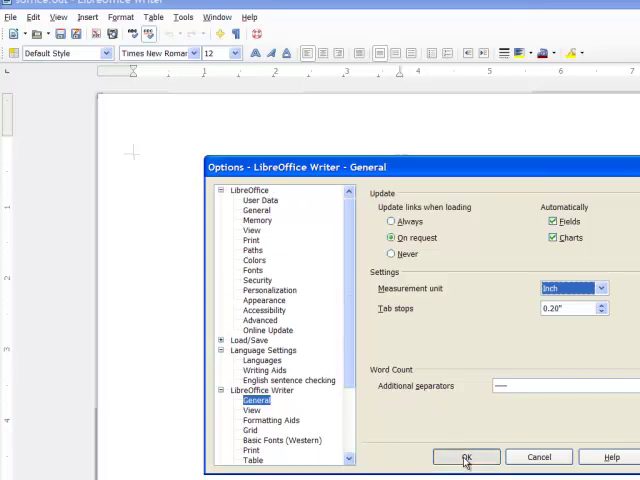
{"action": "left_click", "coordinate": [466, 456]}
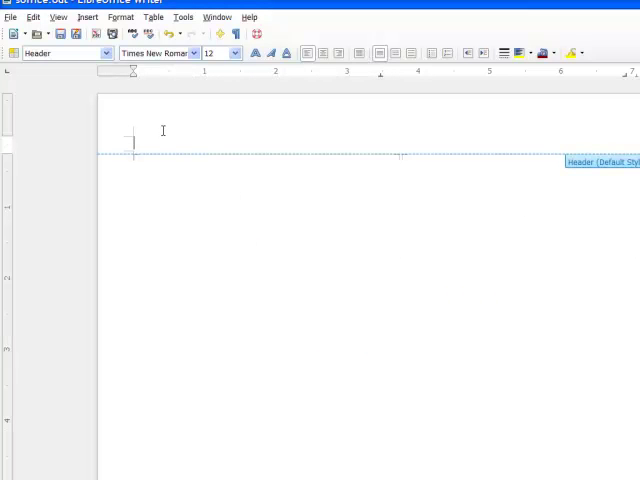
Save the document as mytemplate.odt in the shellnew templates folder
{"action": "left_click", "coordinate": [12, 16]}
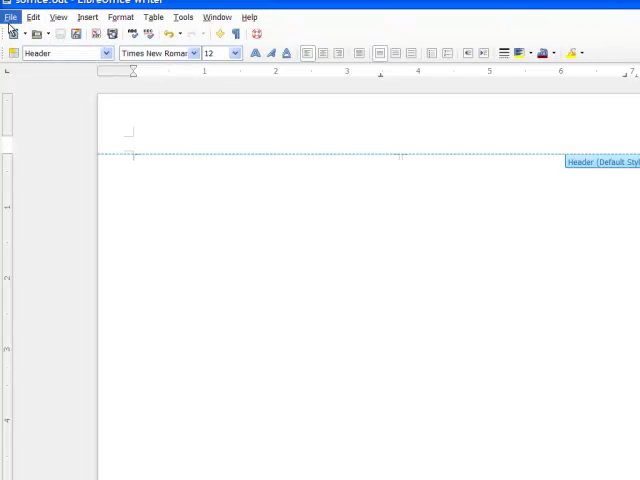
{"action": "left_click", "coordinate": [10, 16]}
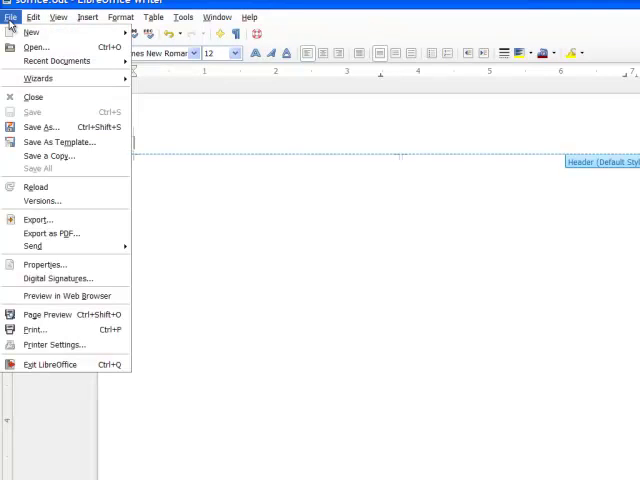
{"action": "left_click", "coordinate": [42, 126]}
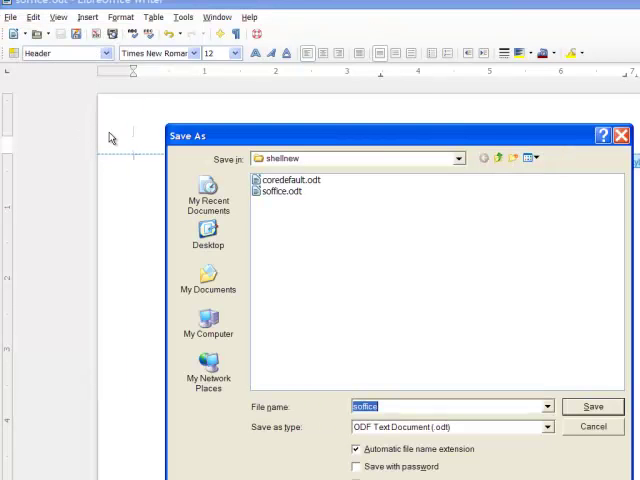
{"action": "type", "text": "mytemplate"}
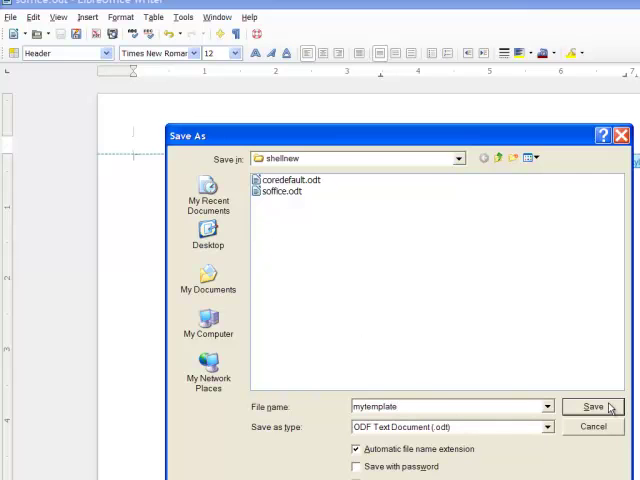
{"action": "left_click", "coordinate": [592, 406]}
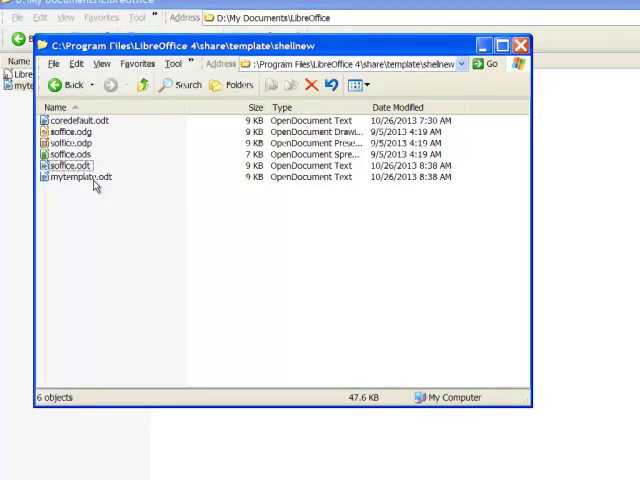
{"action": "mouse_move", "coordinate": [70, 164]}
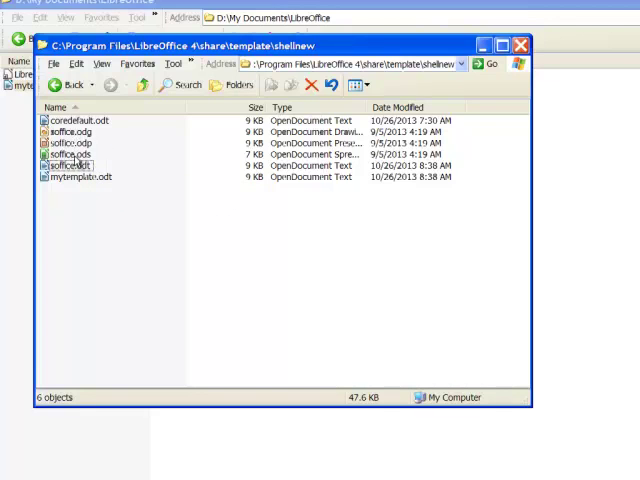
{"action": "mouse_move", "coordinate": [72, 156]}
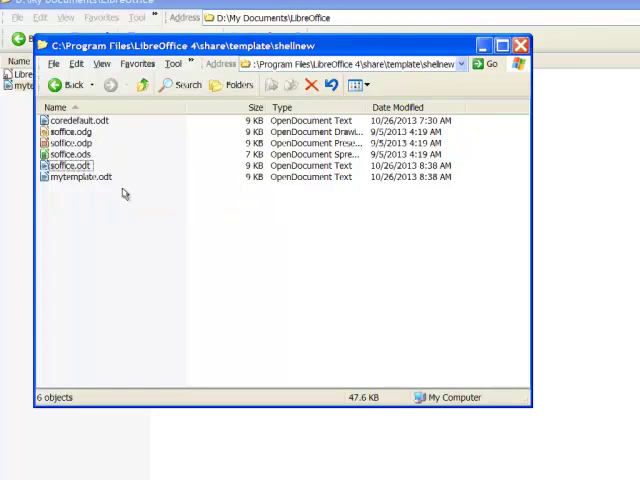
{"action": "mouse_move", "coordinate": [70, 156]}
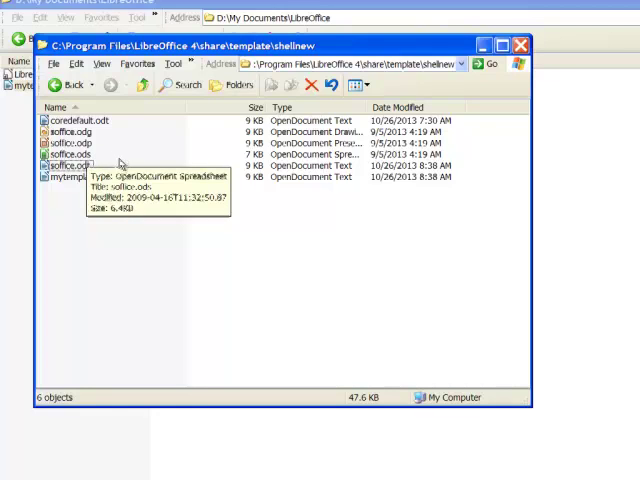
{"action": "mouse_move", "coordinate": [84, 186]}
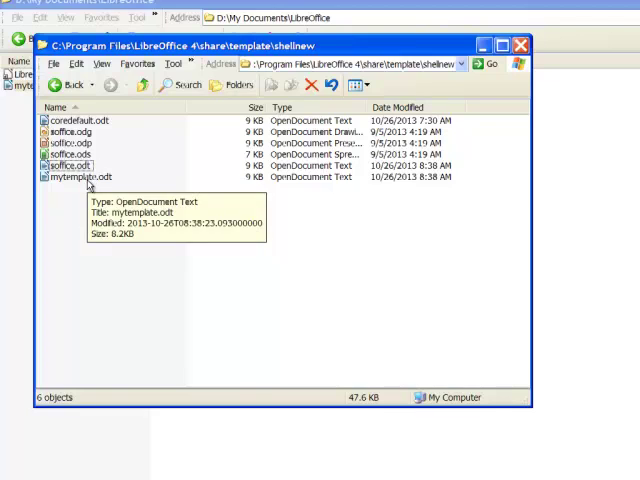
{"action": "mouse_move", "coordinate": [118, 220]}
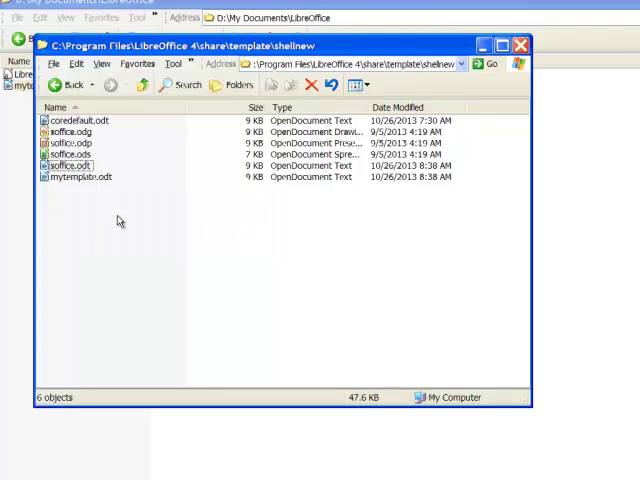
{"action": "mouse_move", "coordinate": [64, 166]}
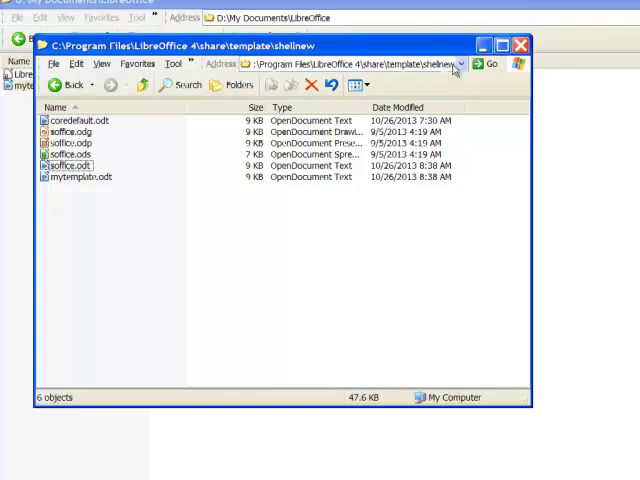
{"action": "mouse_move", "coordinate": [124, 214]}
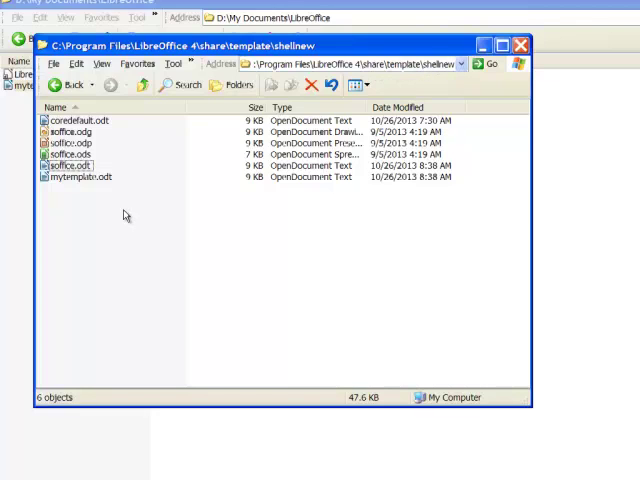
{"action": "mouse_move", "coordinate": [120, 210]}
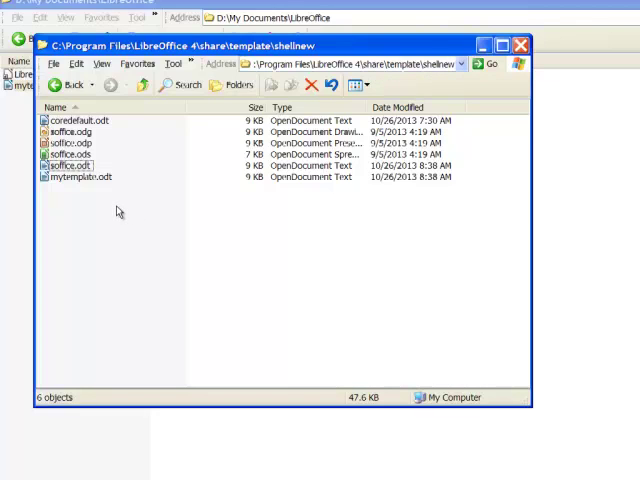
{"action": "mouse_move", "coordinate": [144, 82]}
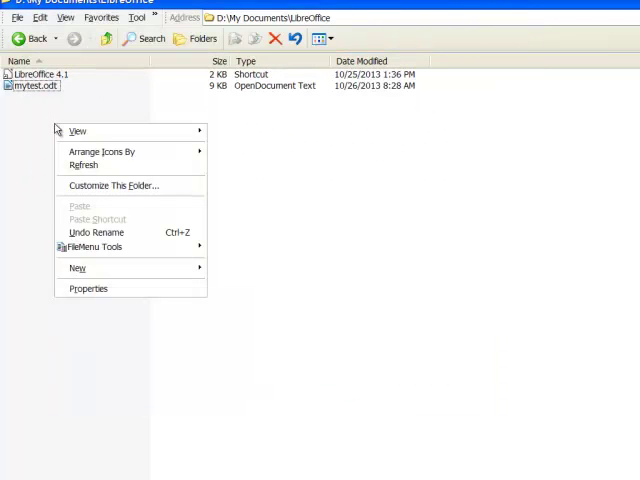
Create a new OpenDocument Text named test2.odt and open it in Writer
{"action": "left_click", "coordinate": [76, 268]}
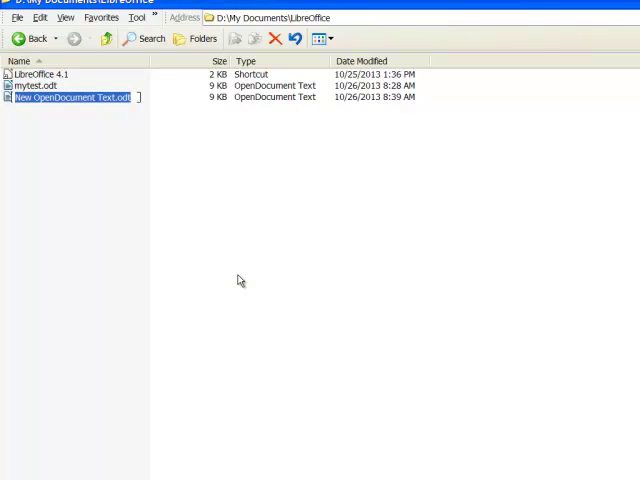
{"action": "type", "text": "test2.odt"}
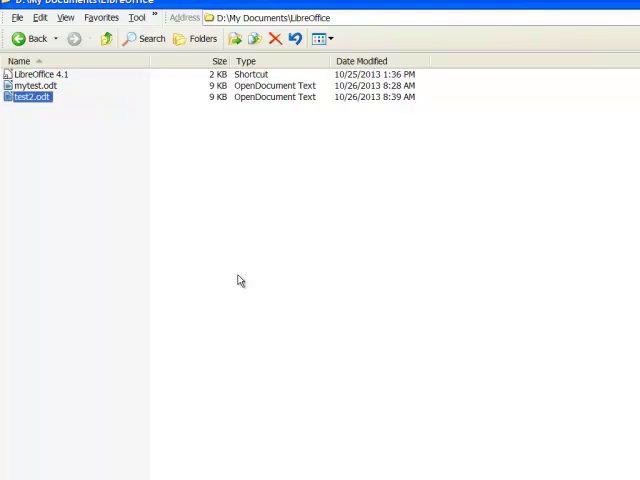
{"action": "double_click", "coordinate": [30, 98]}
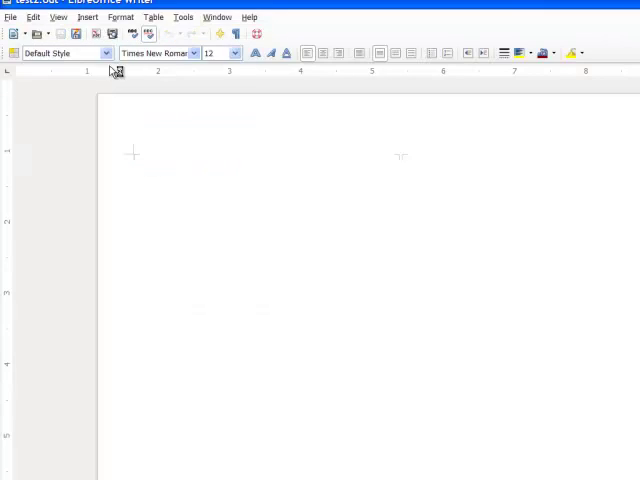
{"action": "left_click", "coordinate": [120, 16]}
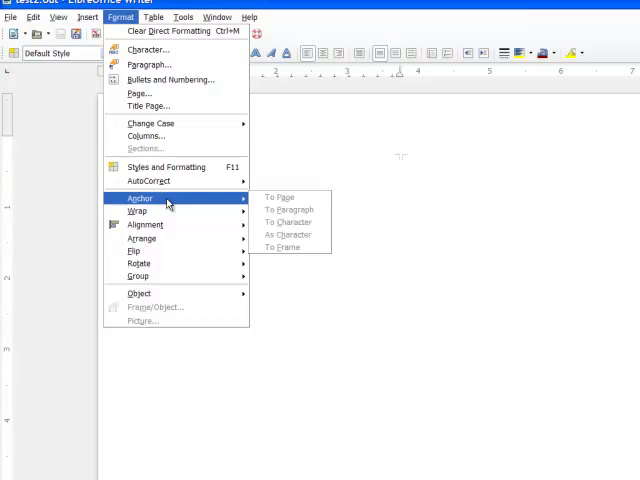
{"action": "mouse_move", "coordinate": [138, 92]}
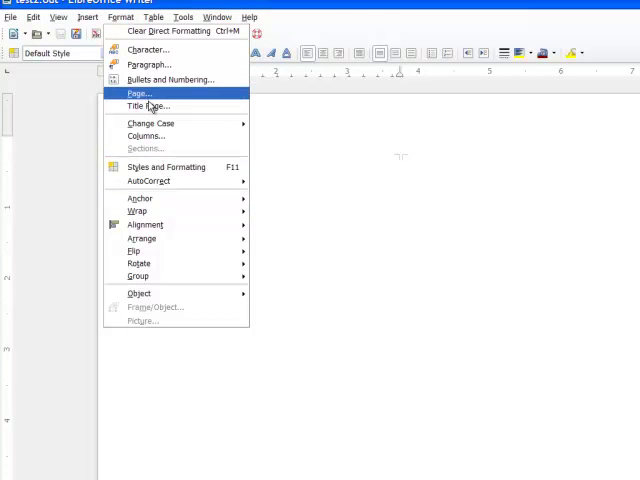
{"action": "left_click", "coordinate": [138, 92]}
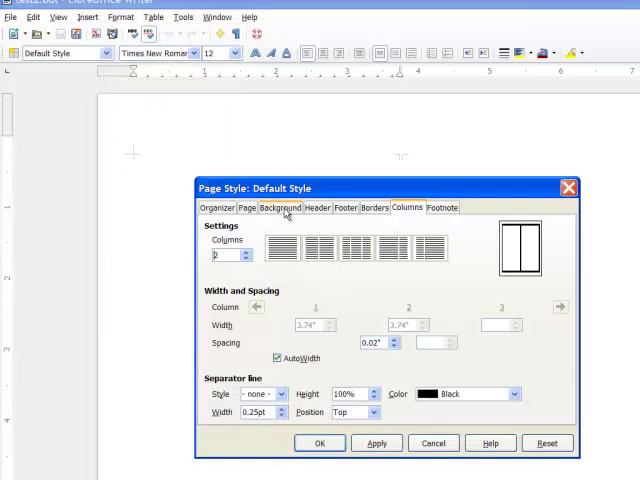
{"action": "left_click", "coordinate": [246, 208]}
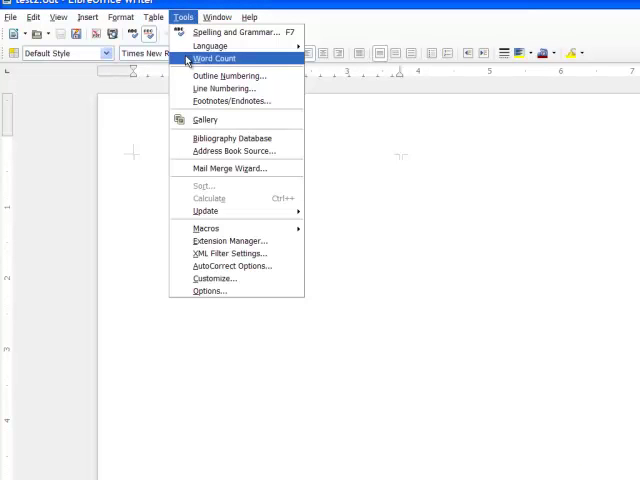
{"action": "left_click", "coordinate": [210, 292]}
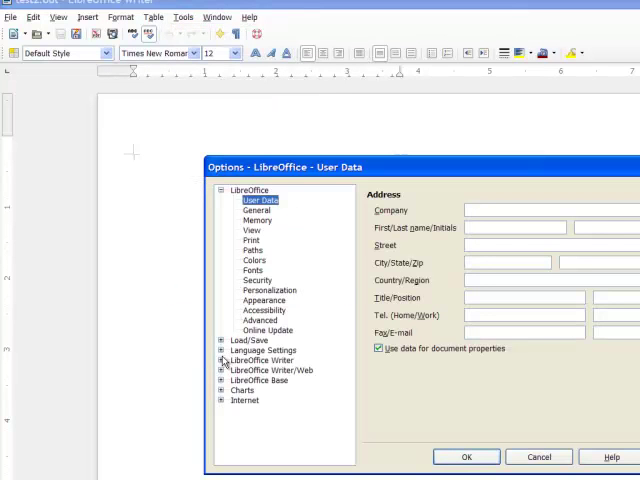
{"action": "left_click", "coordinate": [258, 340]}
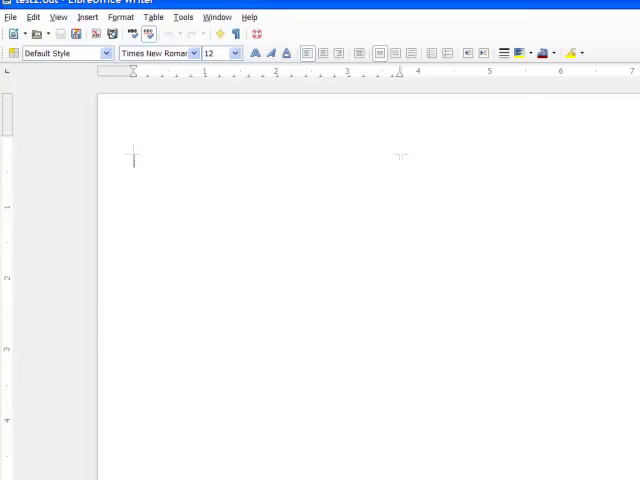
{"action": "mouse_move", "coordinate": [400, 122]}
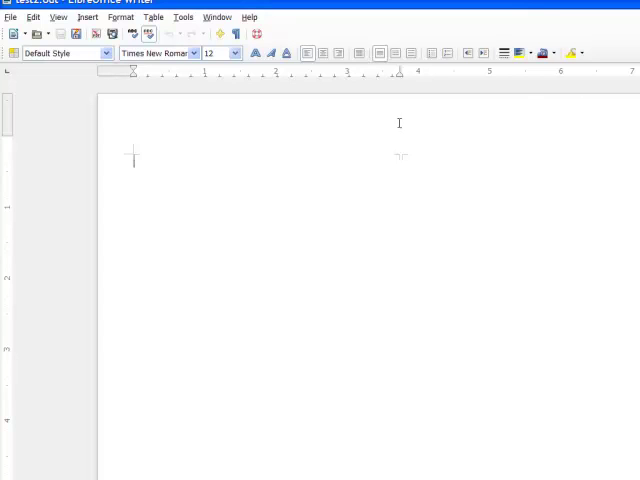